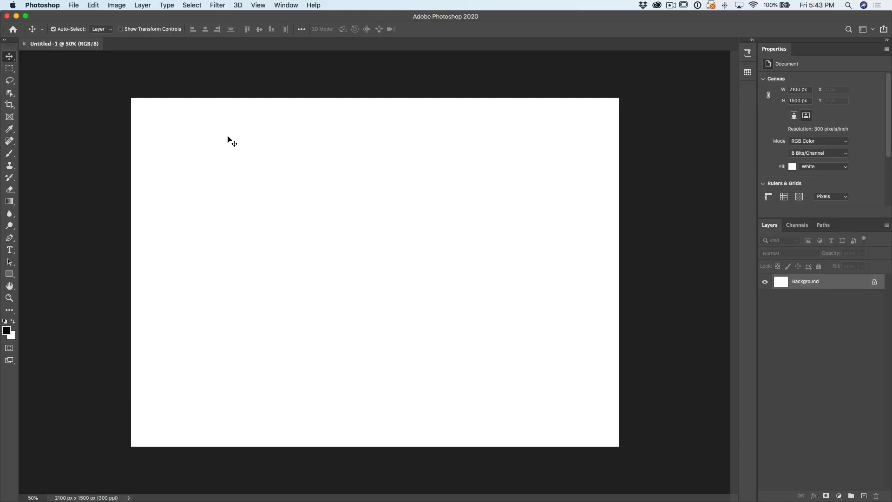
mouse_move(244, 118)
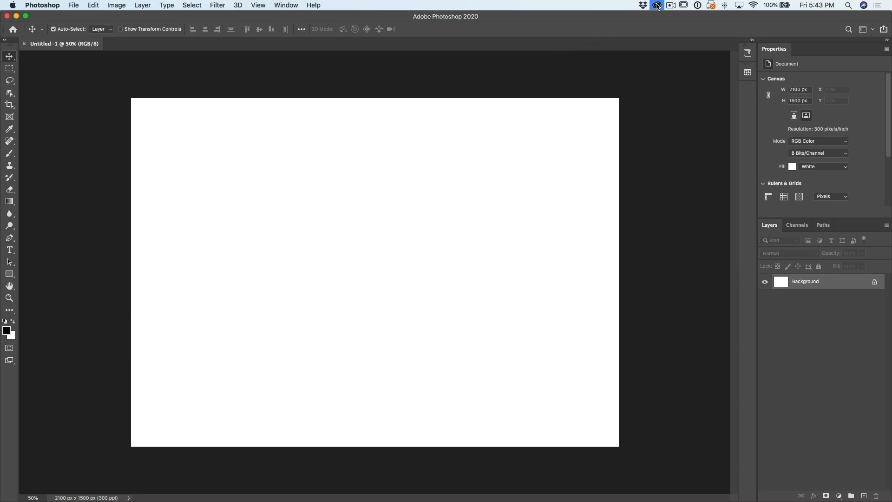
Launch the Creative Cloud desktop app from the macOS menu bar
left_click(656, 6)
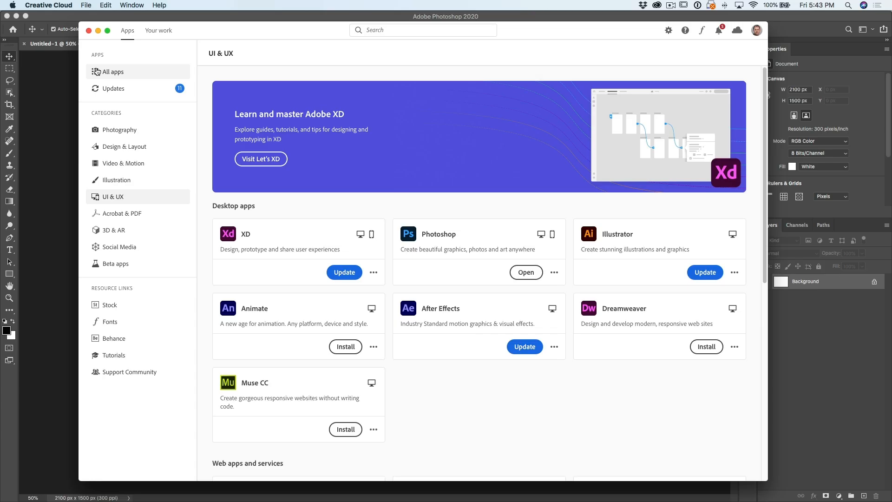
Show the Updates page listing apps with available updates
left_click(113, 88)
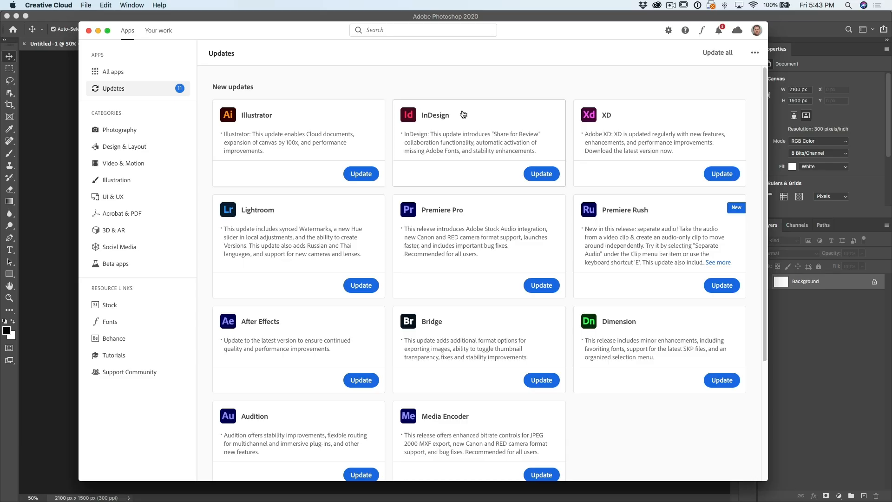
mouse_move(653, 392)
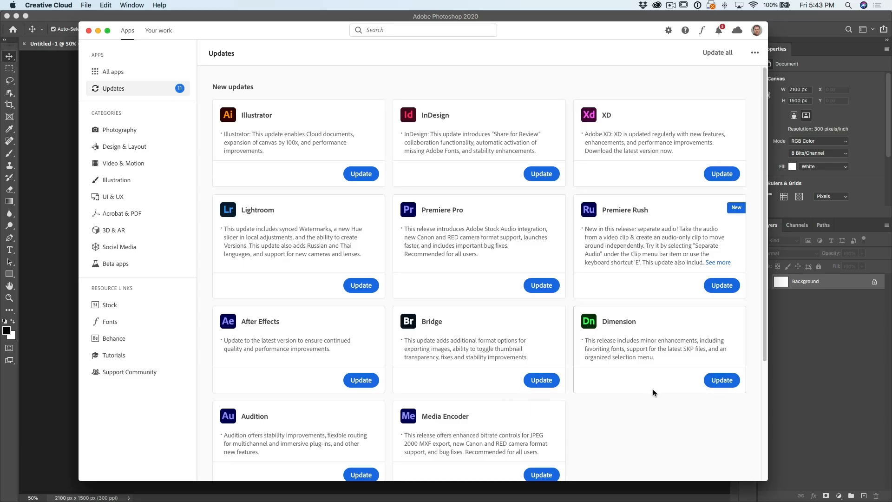
mouse_move(644, 143)
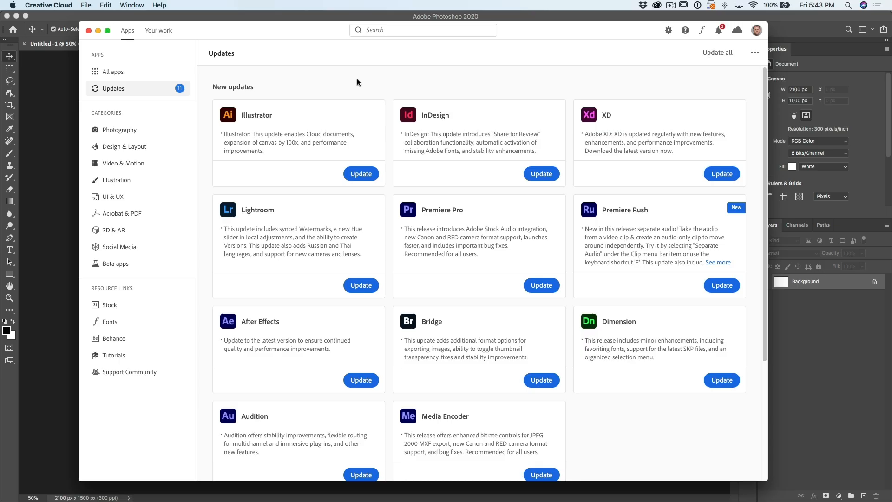
mouse_move(377, 74)
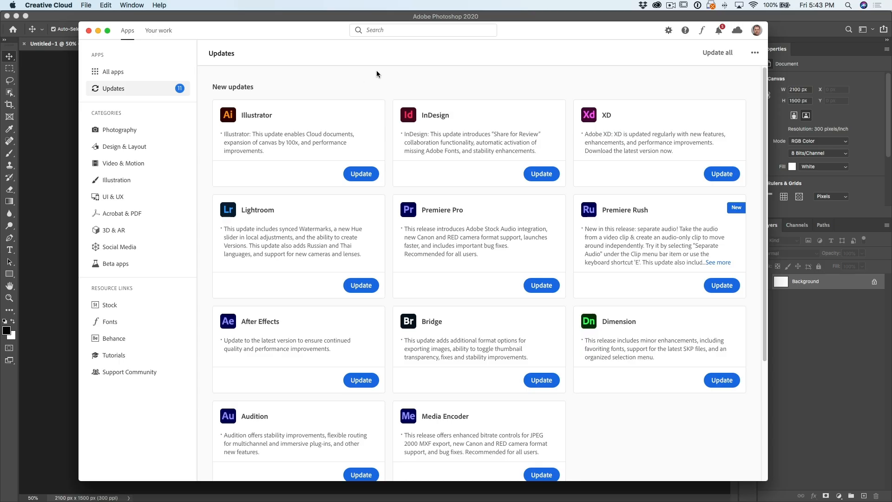
mouse_move(394, 70)
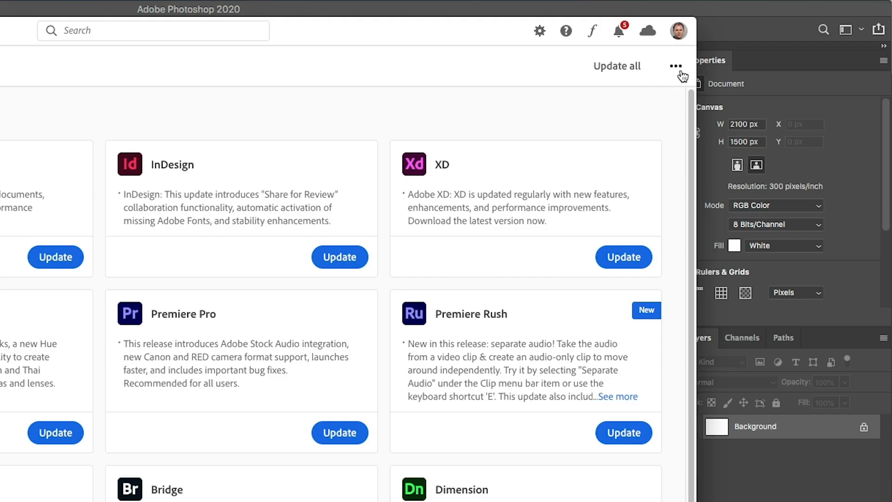
left_click(675, 65)
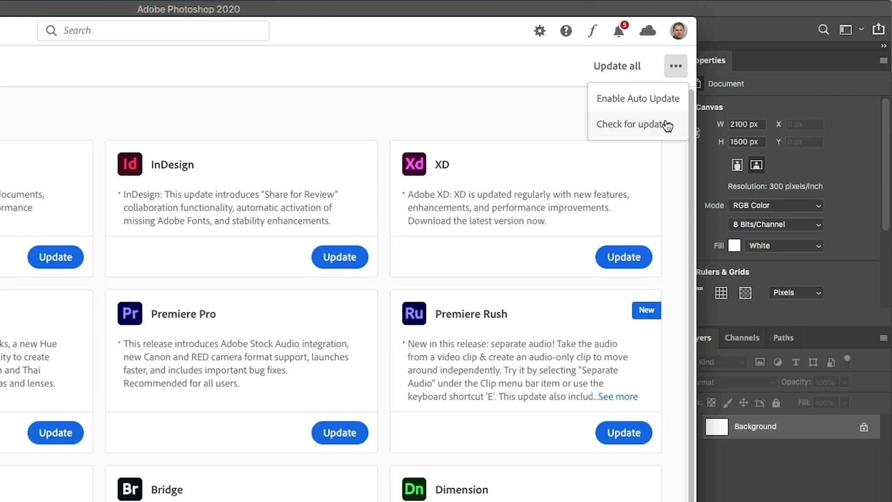
mouse_move(659, 102)
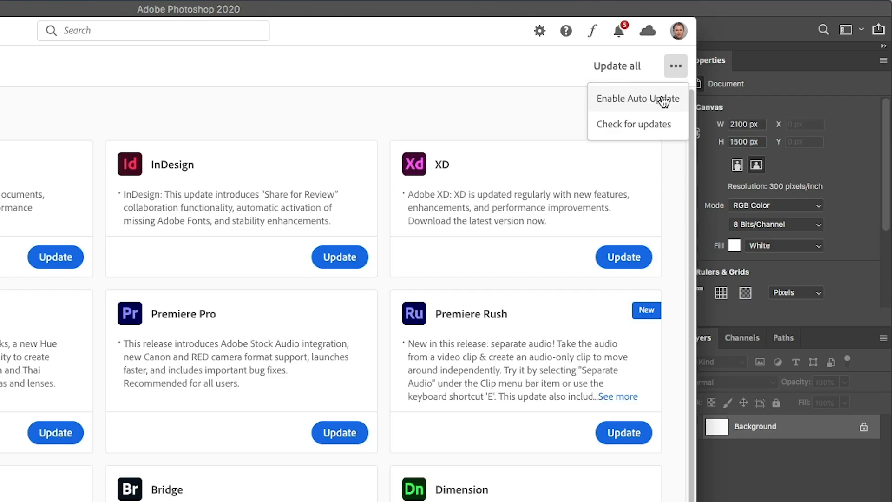
mouse_move(659, 96)
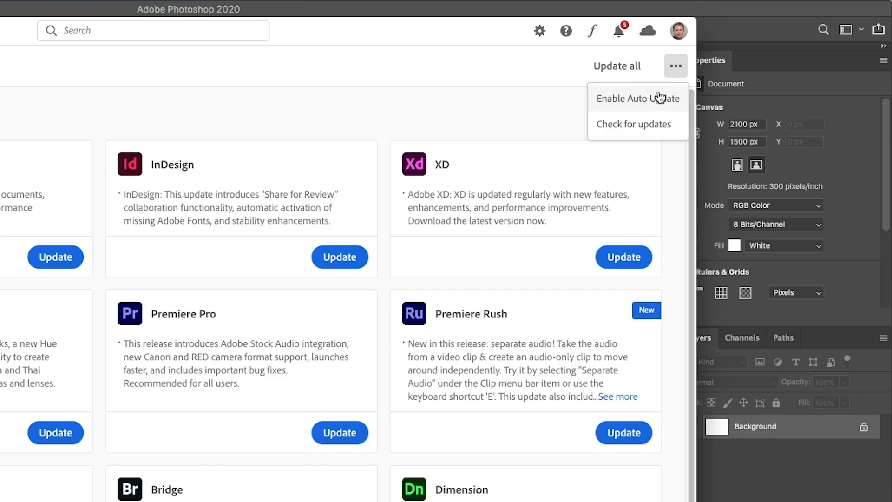
mouse_move(633, 66)
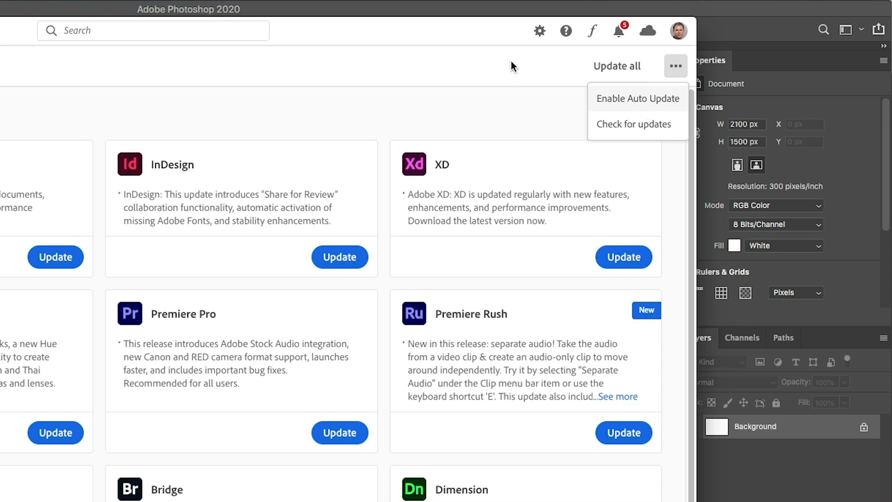
left_click(675, 65)
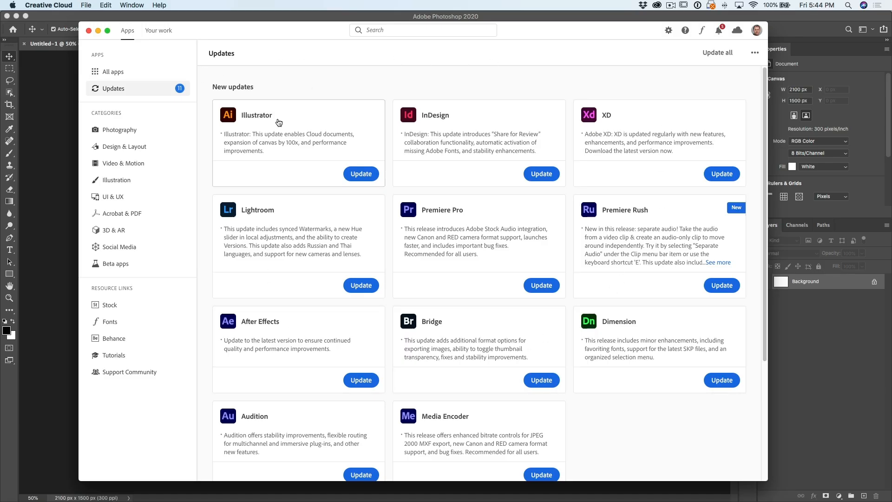
mouse_move(412, 247)
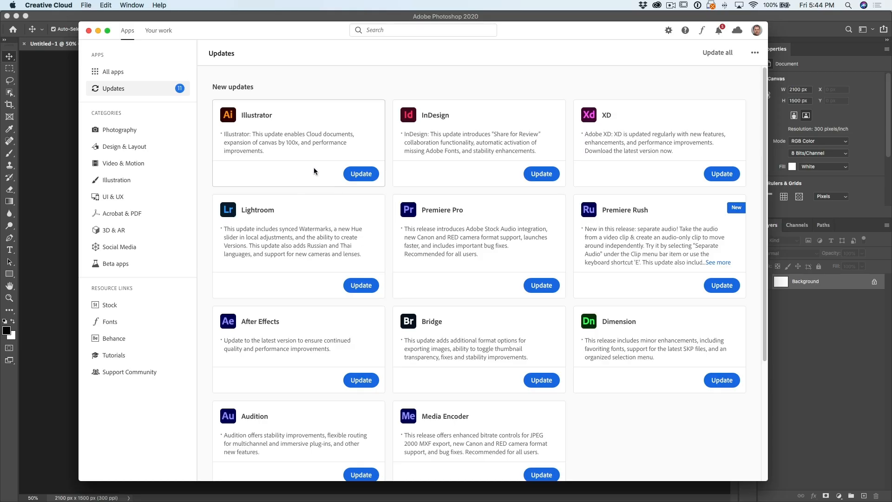
Switch to the Photography category listing Lightroom, Photoshop, Bridge and Camera Raw
left_click(117, 130)
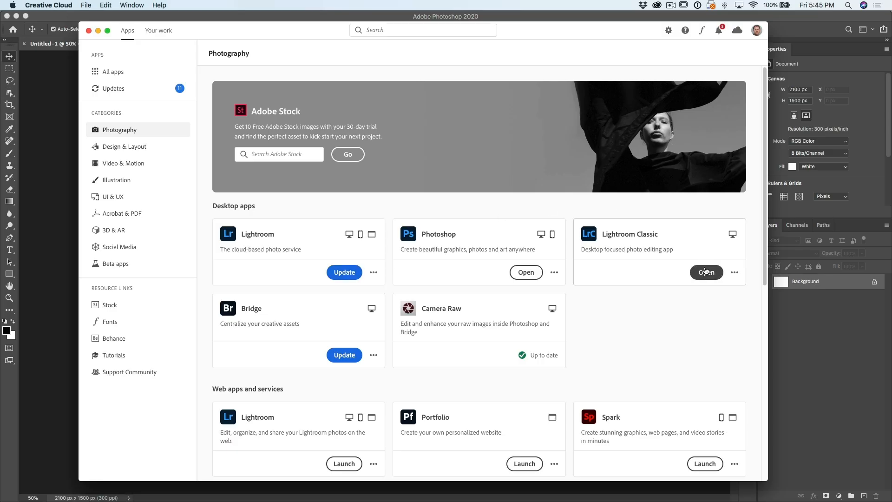
mouse_move(524, 272)
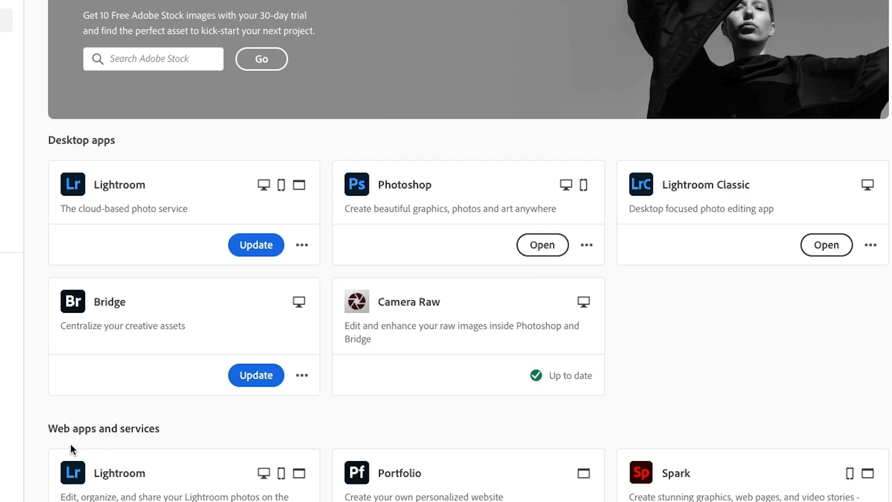
mouse_move(586, 249)
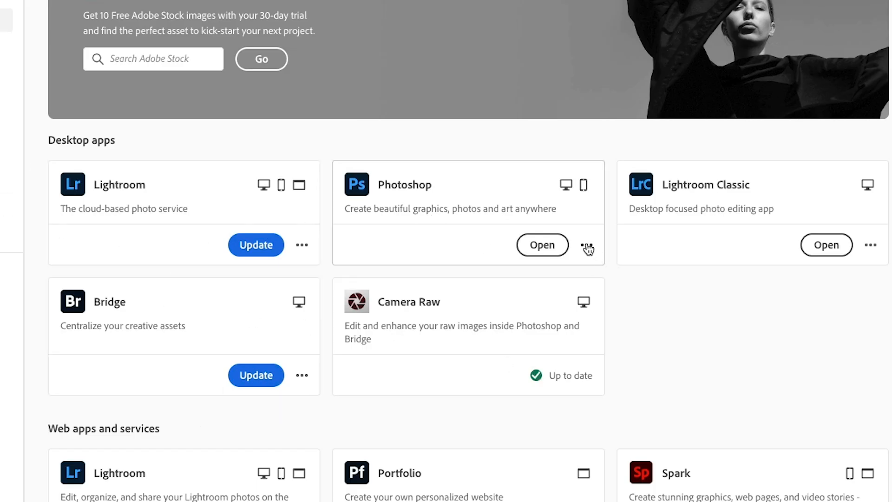
Browse Photoshop's other versions and choose Install on the older 21.0.3 release
left_click(586, 244)
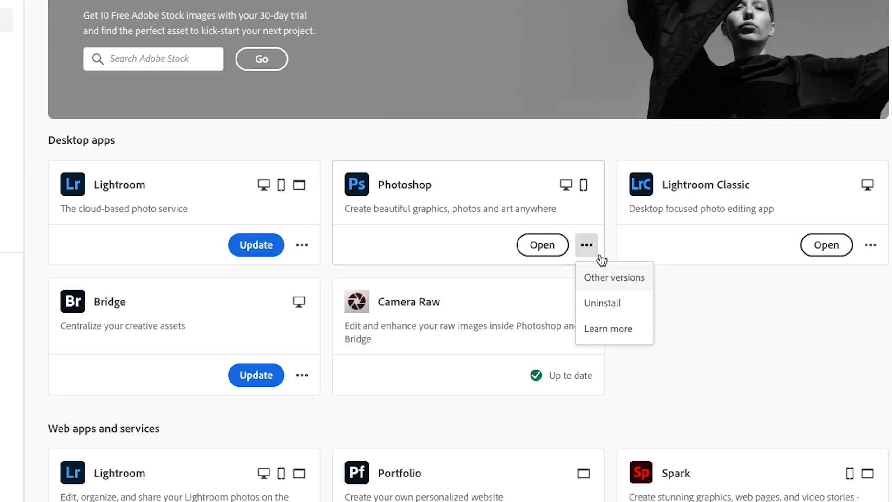
mouse_move(611, 279)
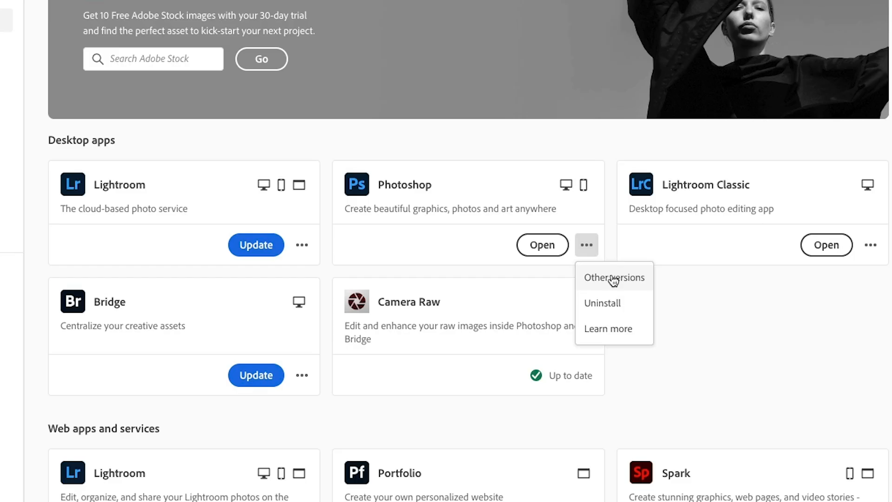
left_click(613, 277)
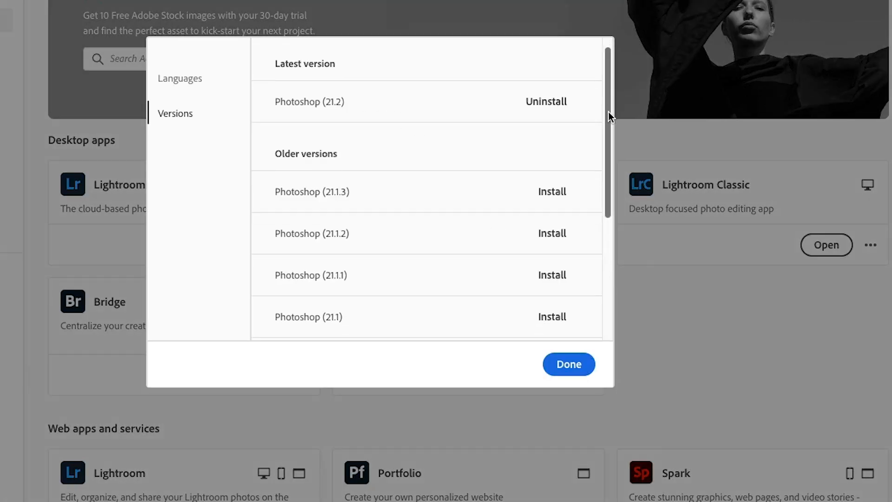
scroll("down", 3)
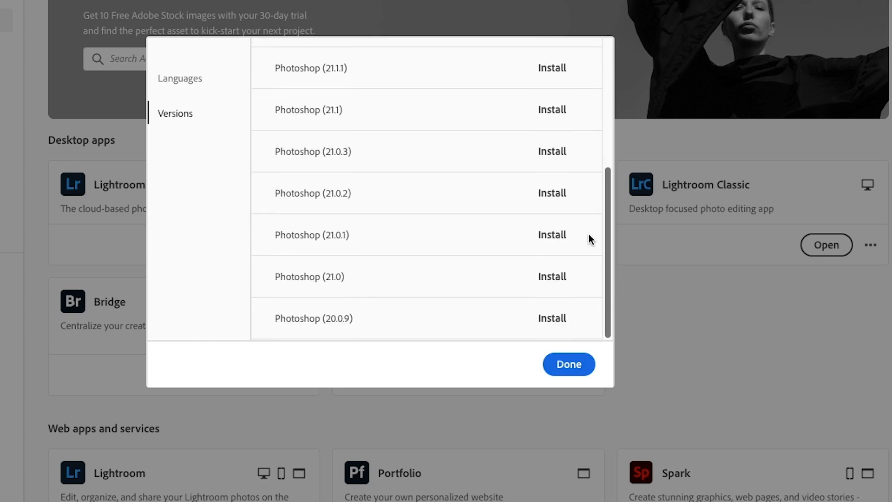
mouse_move(389, 75)
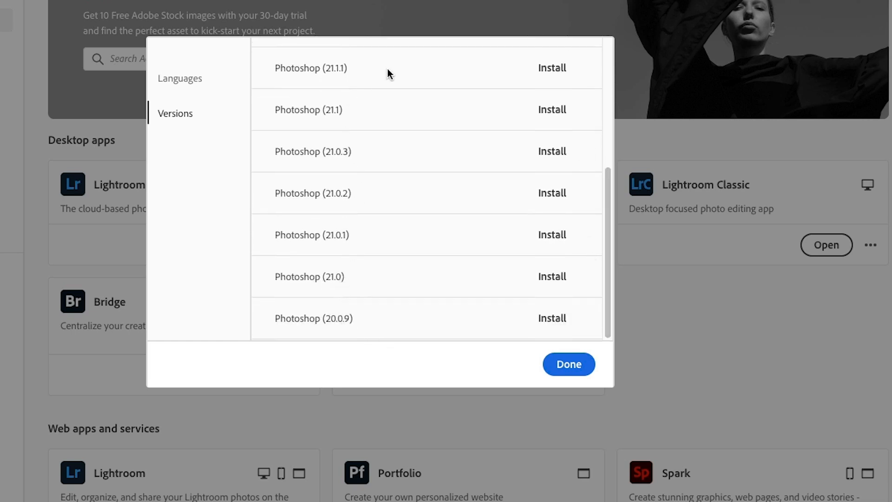
mouse_move(500, 142)
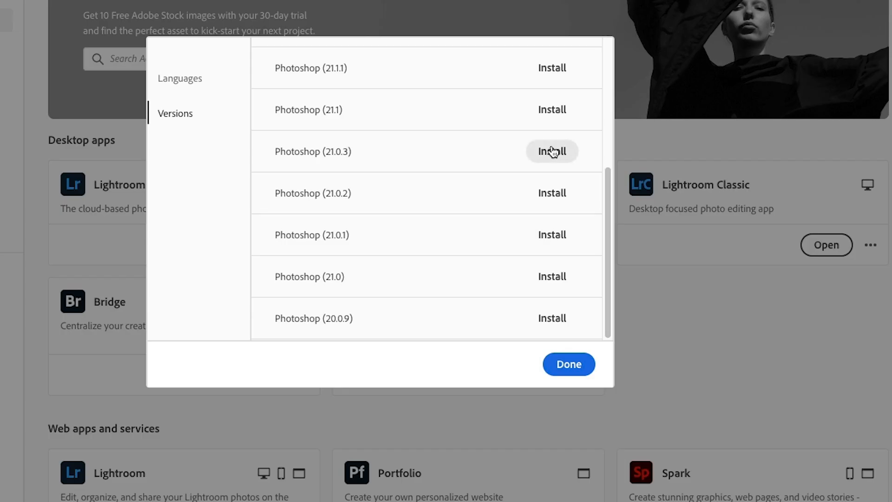
left_click(551, 151)
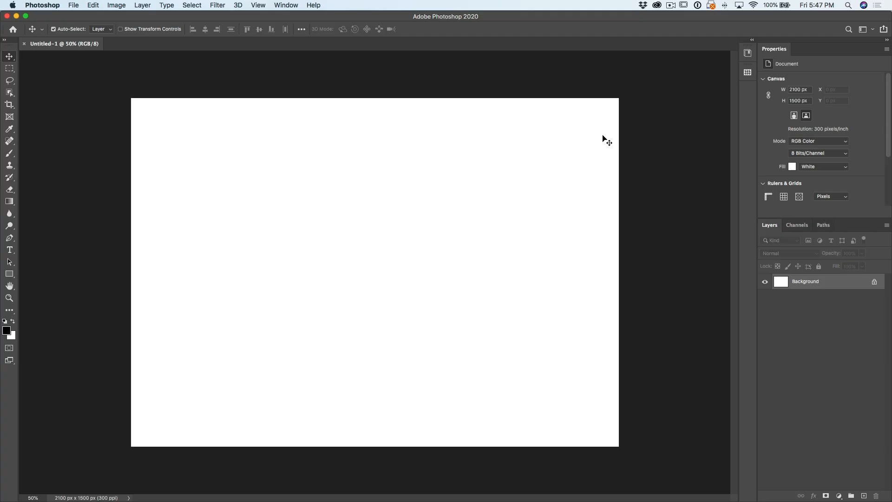
mouse_move(736, 153)
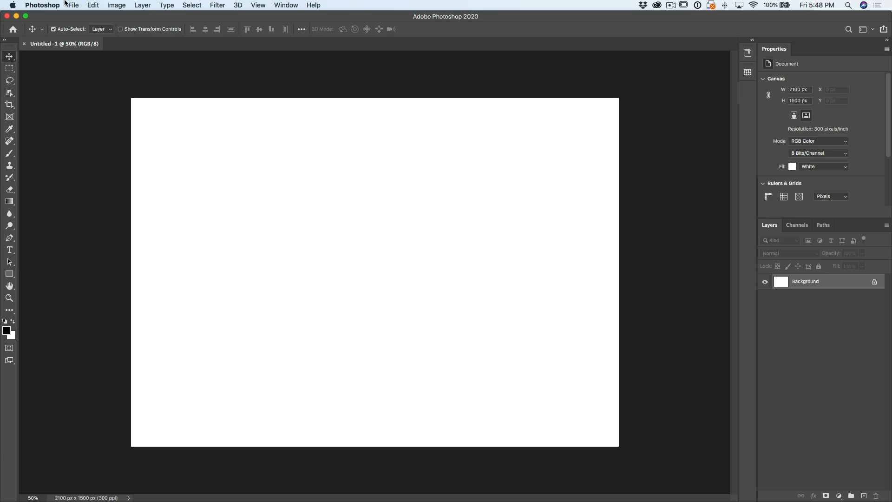
Show the Edit menu with its Presets submenu of manager, migrate and export/import commands
left_click(92, 5)
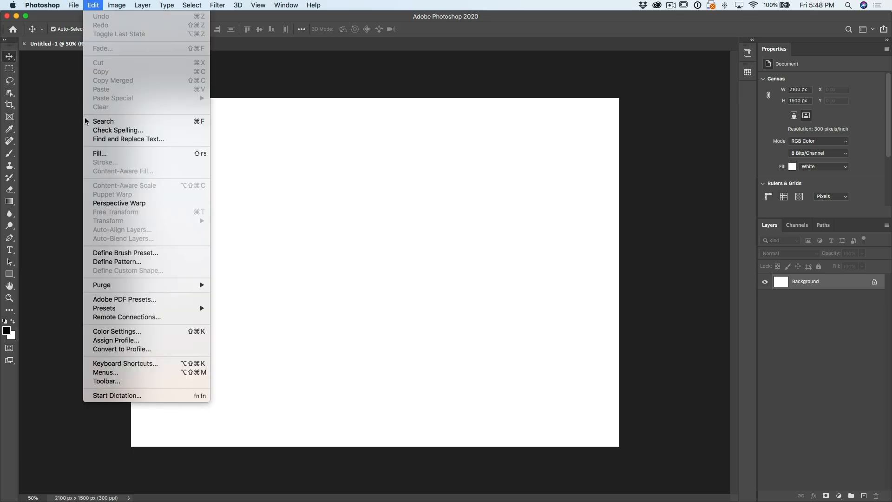
mouse_move(123, 271)
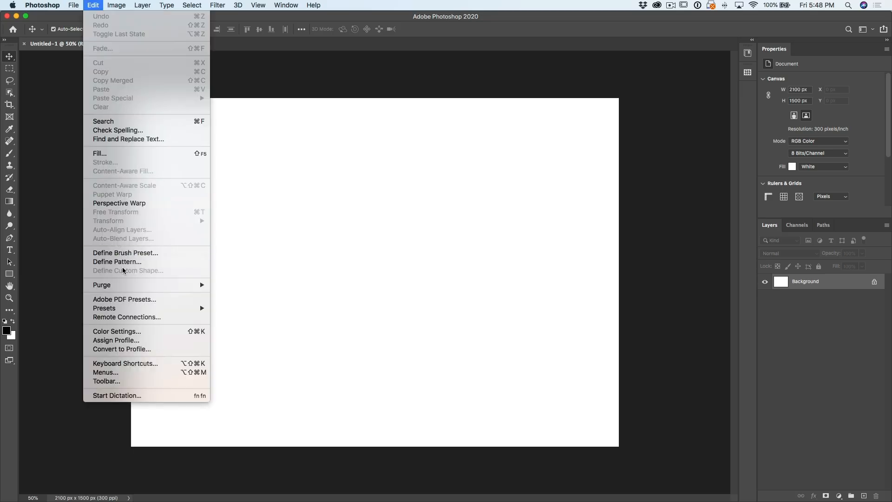
mouse_move(104, 307)
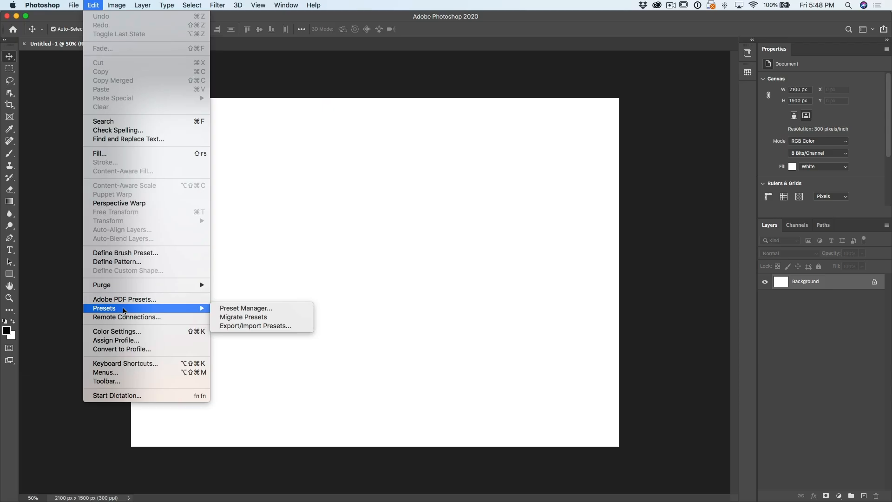
mouse_move(254, 325)
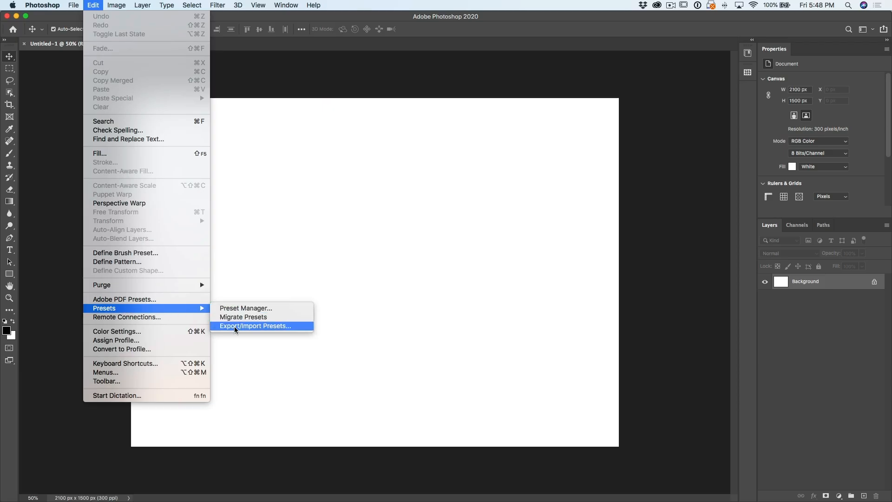
mouse_move(245, 307)
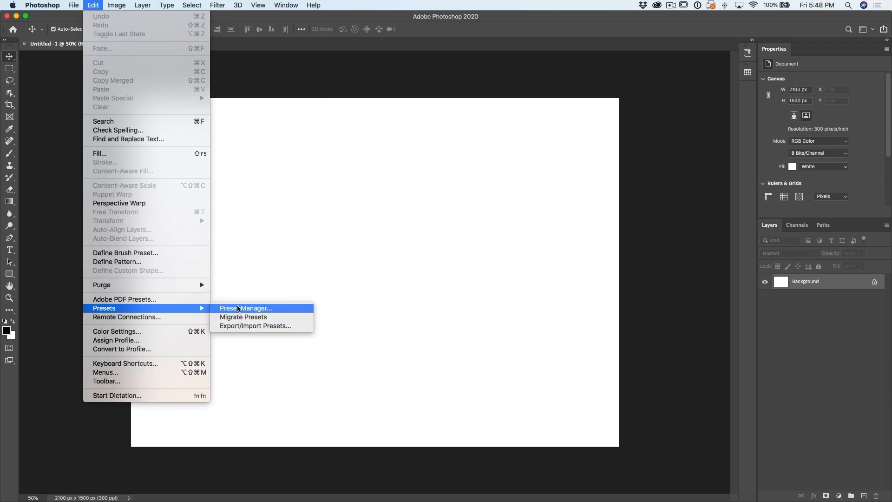
mouse_move(242, 311)
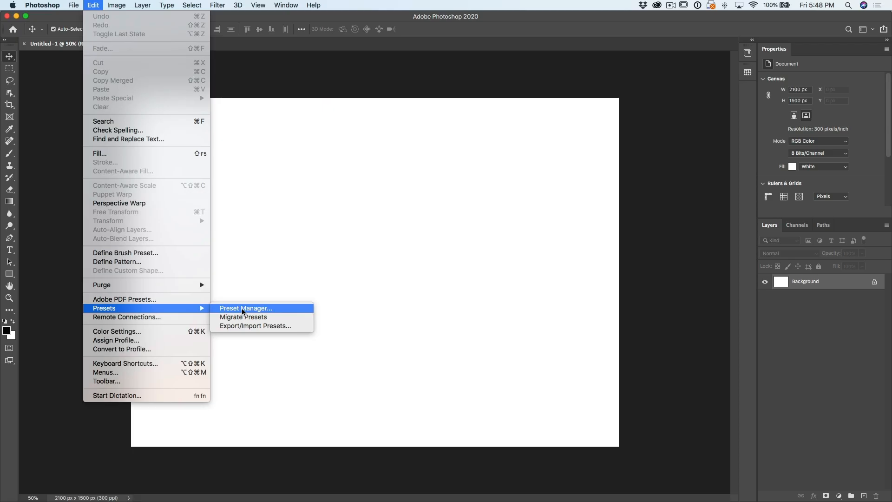
mouse_move(243, 316)
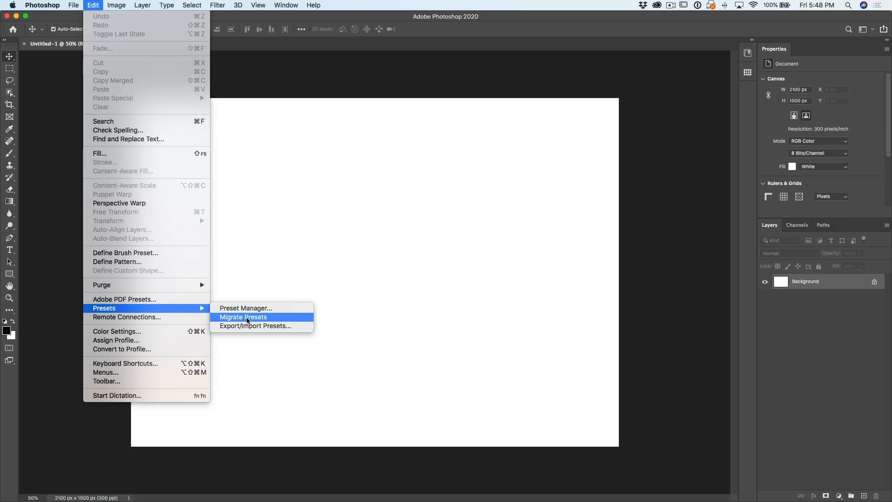
Queue all seven guides, styles and workspace presets for export in Export/Import Presets
left_click(254, 325)
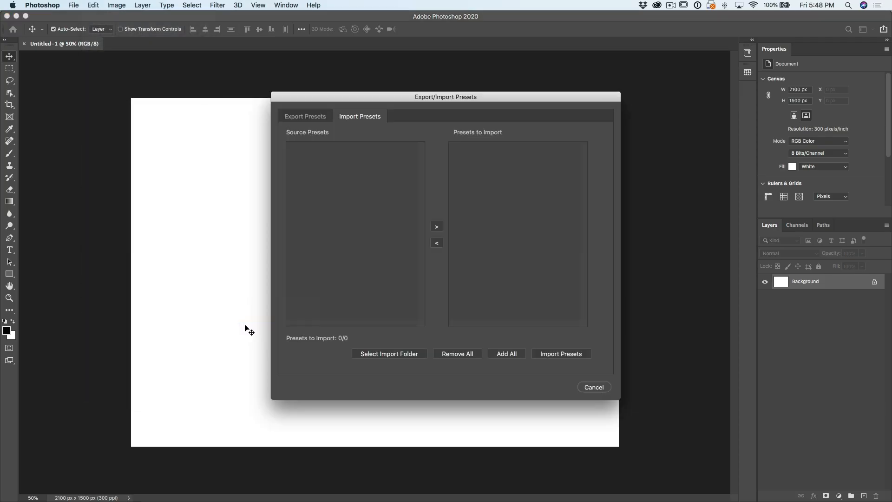
left_click(304, 116)
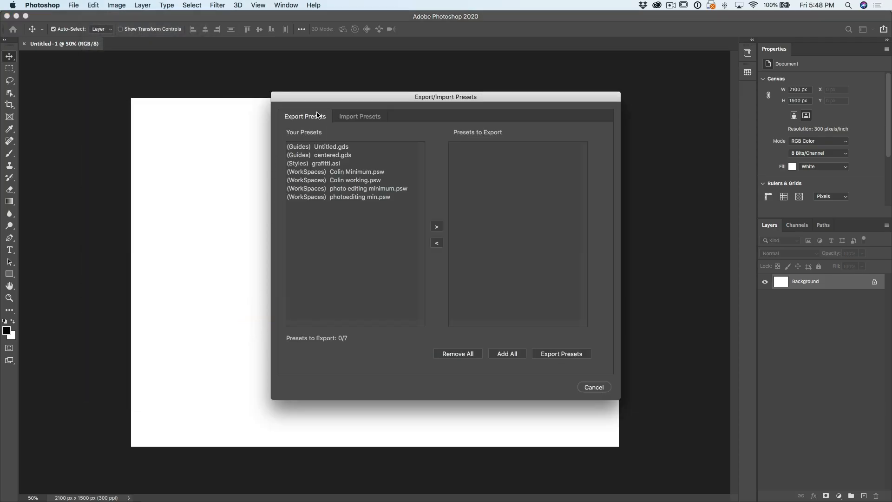
mouse_move(321, 241)
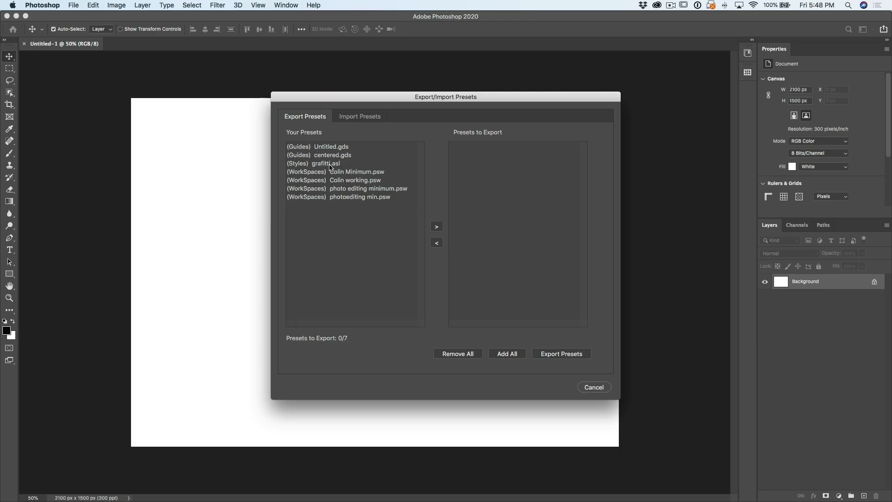
mouse_move(337, 142)
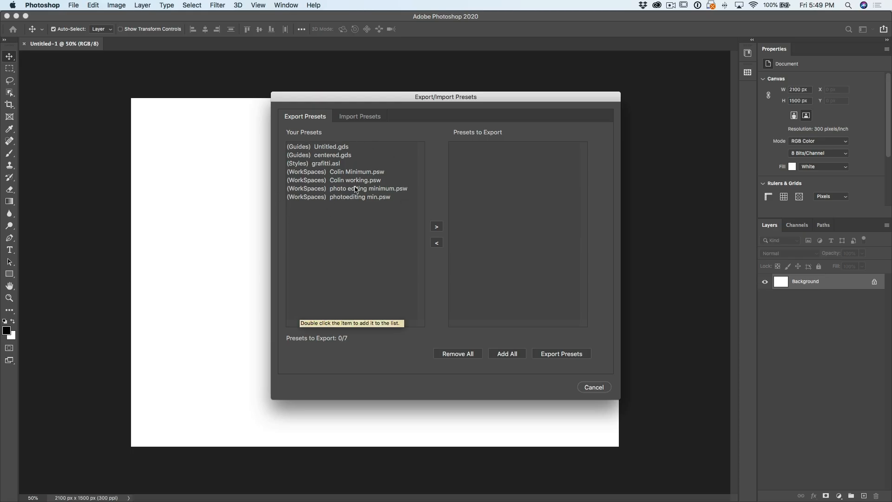
mouse_move(539, 356)
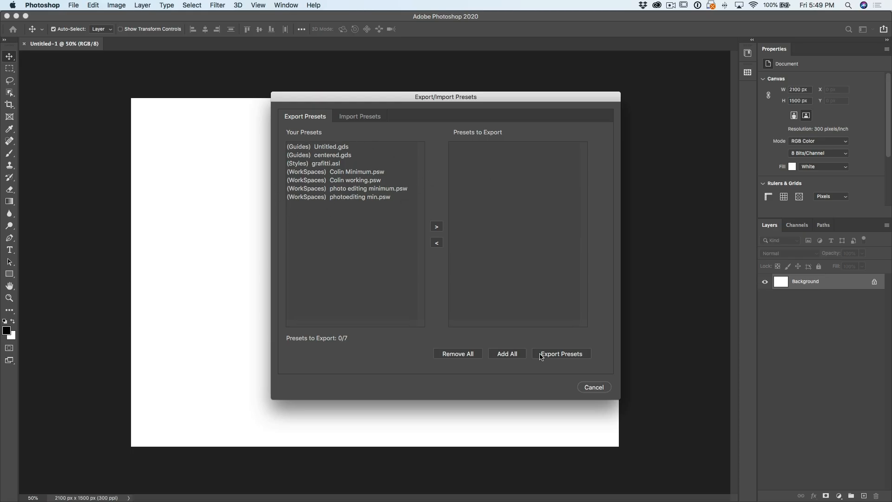
left_click(506, 353)
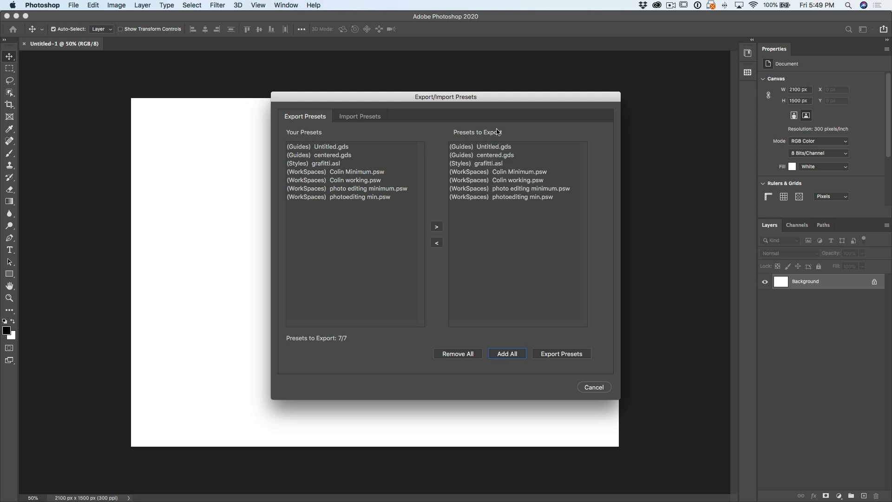
mouse_move(490, 136)
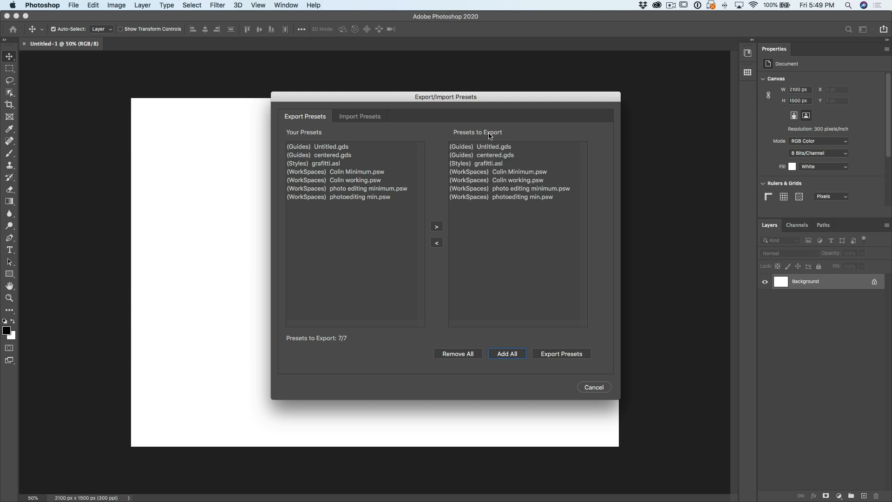
mouse_move(357, 174)
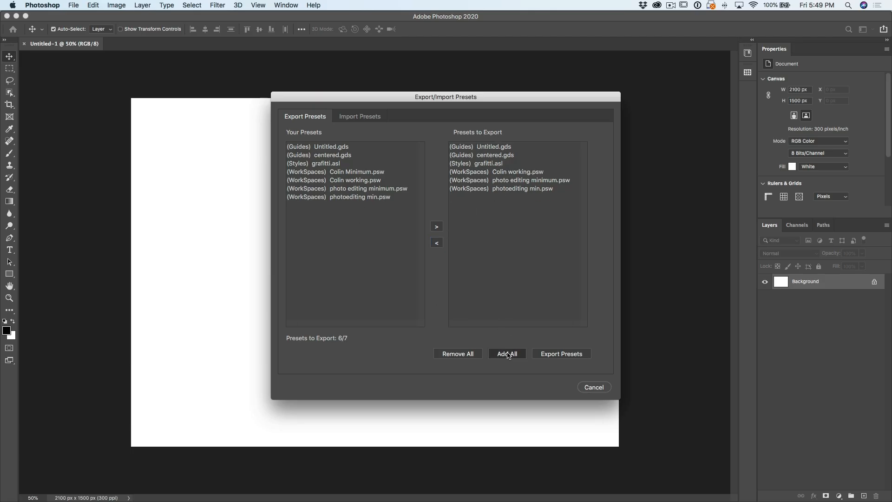
left_click(506, 353)
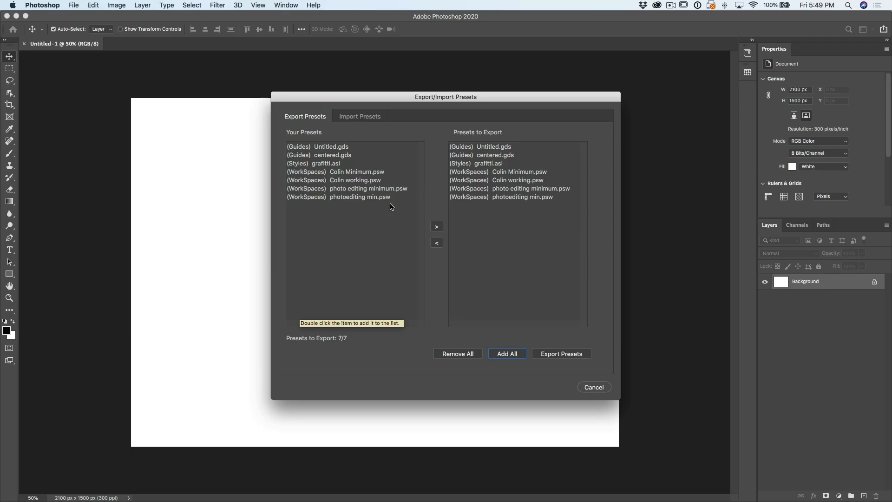
left_click(561, 353)
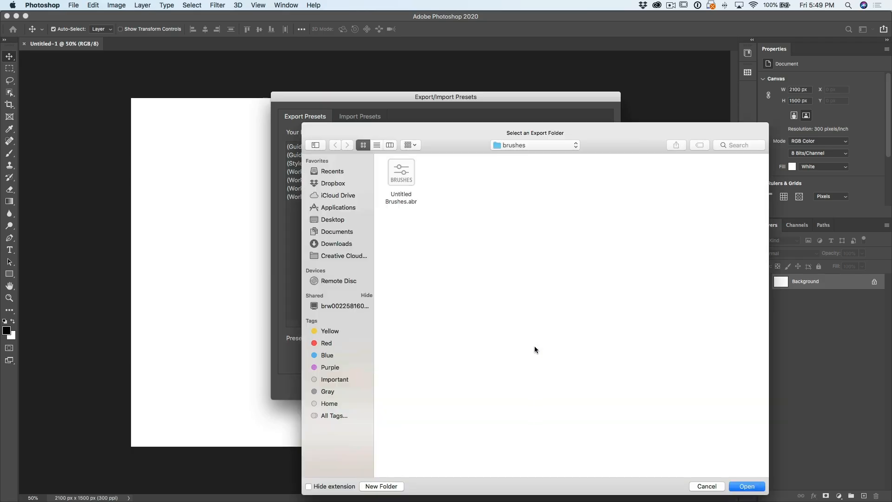
mouse_move(543, 151)
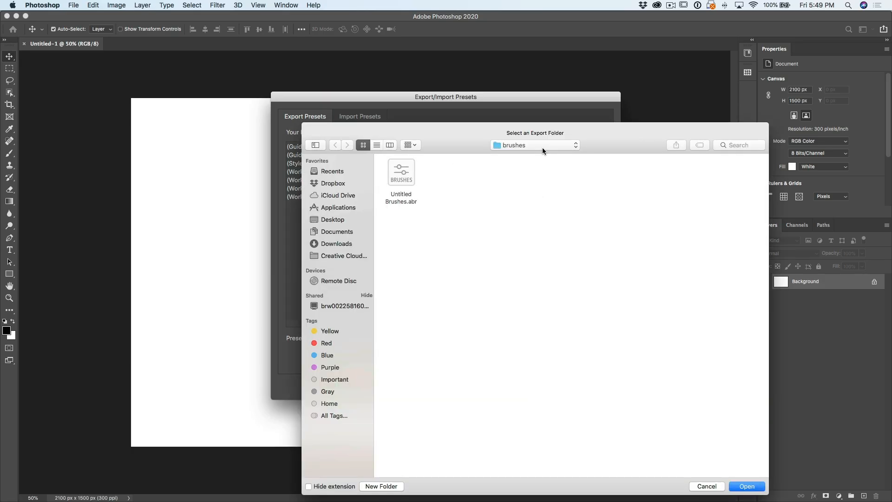
Browse into the Exported Presets folder as the destination, then cancel without exporting
left_click(342, 255)
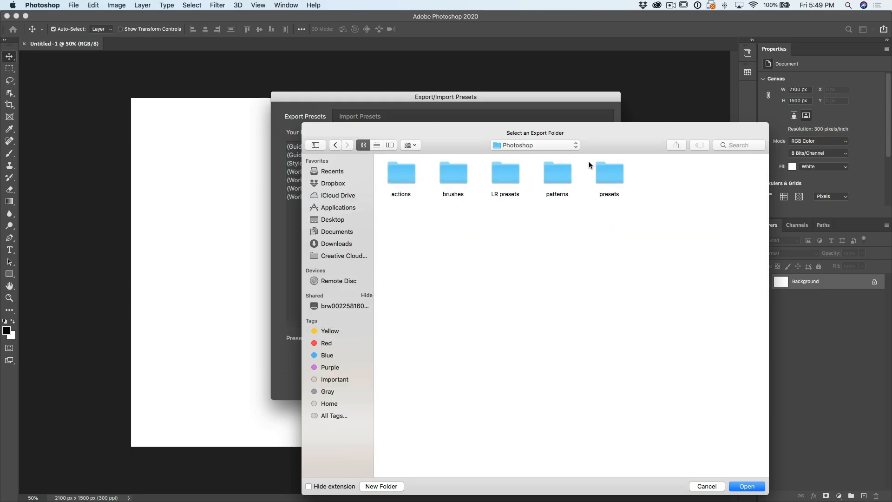
left_click(608, 171)
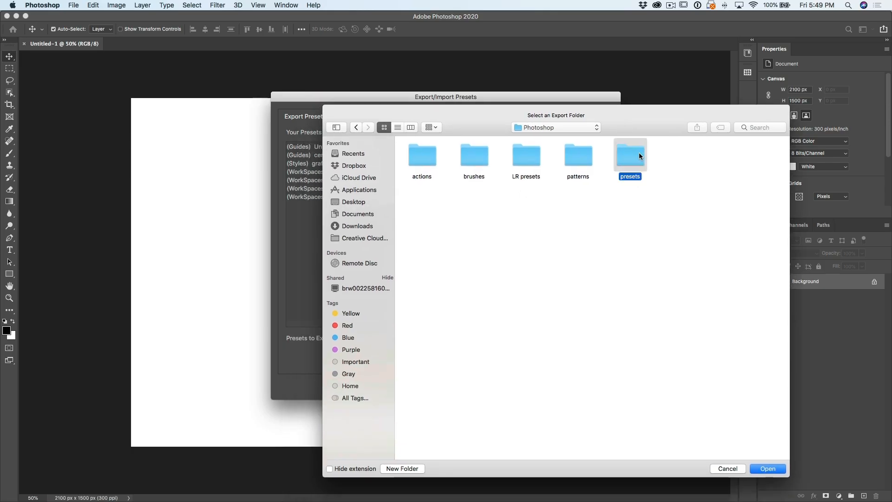
double_click(630, 155)
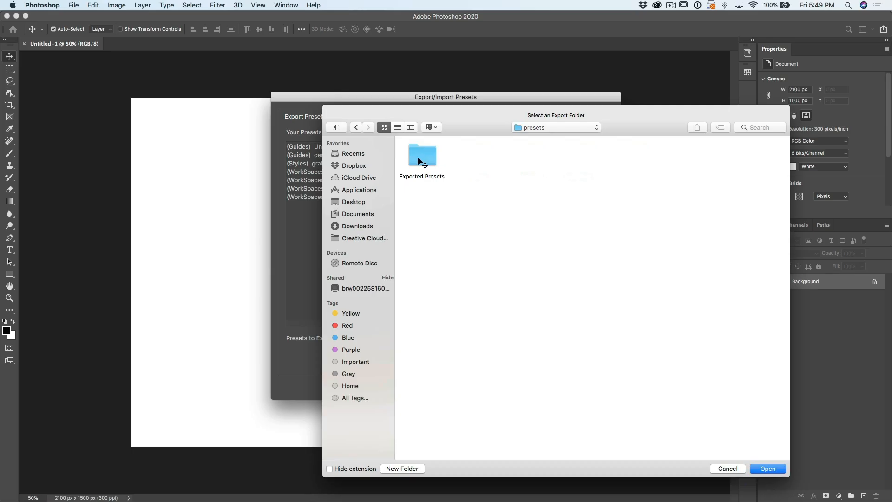
double_click(421, 154)
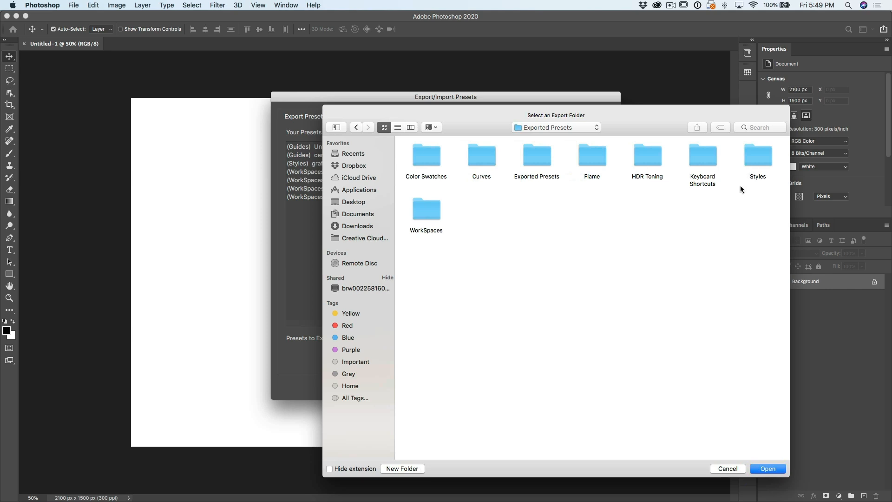
mouse_move(529, 169)
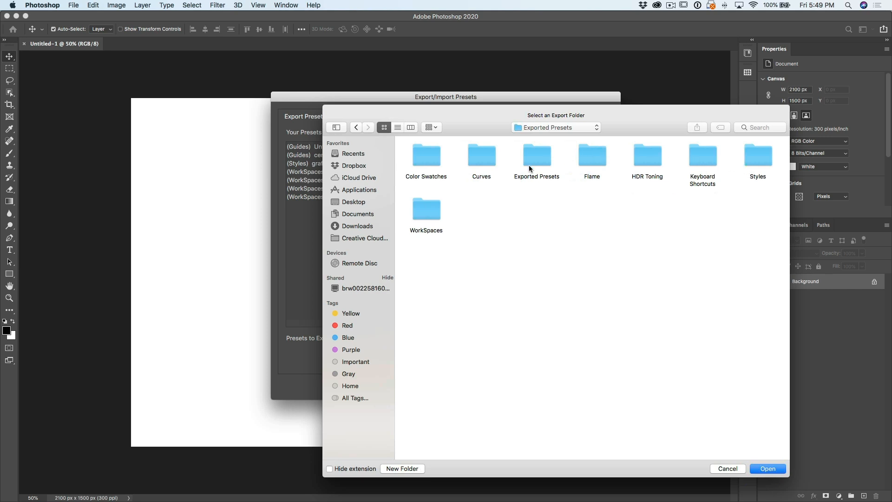
mouse_move(463, 189)
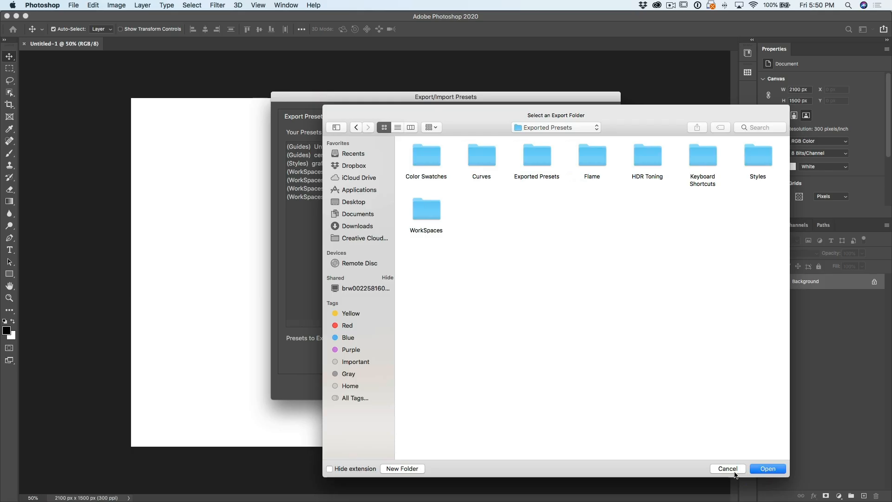
left_click(726, 468)
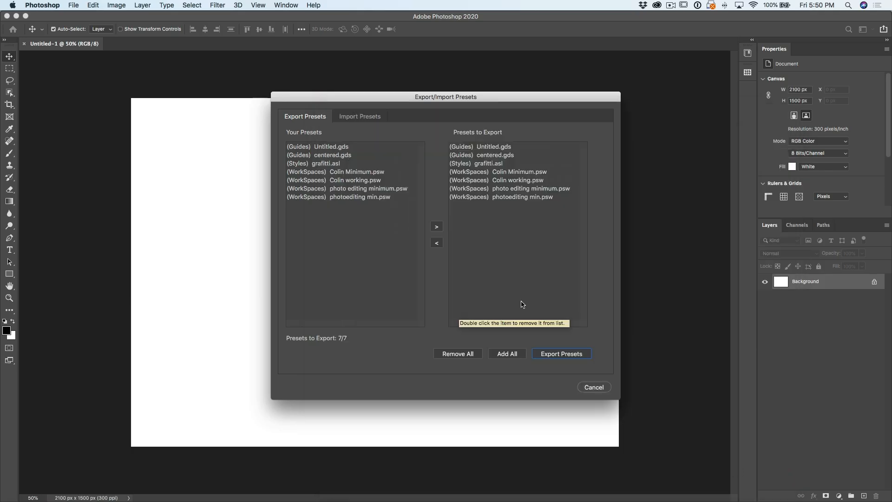
mouse_move(461, 369)
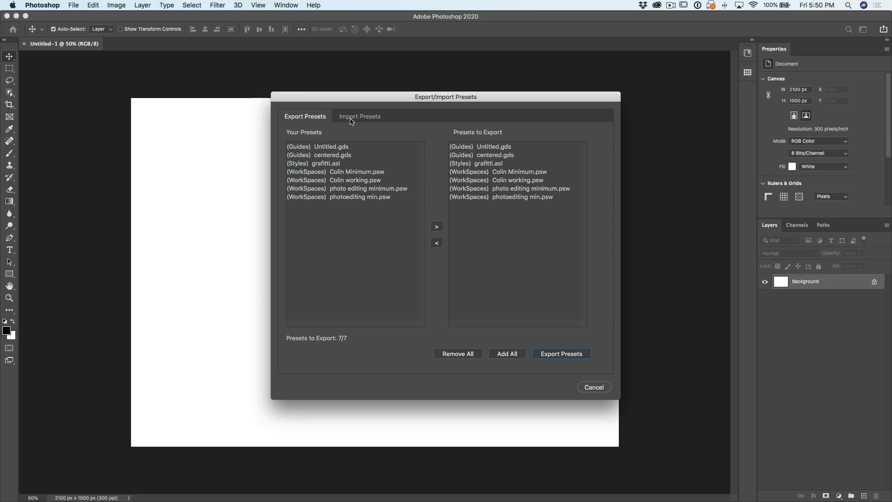
Switch the Export/Import Presets dialog to importing presets
left_click(360, 116)
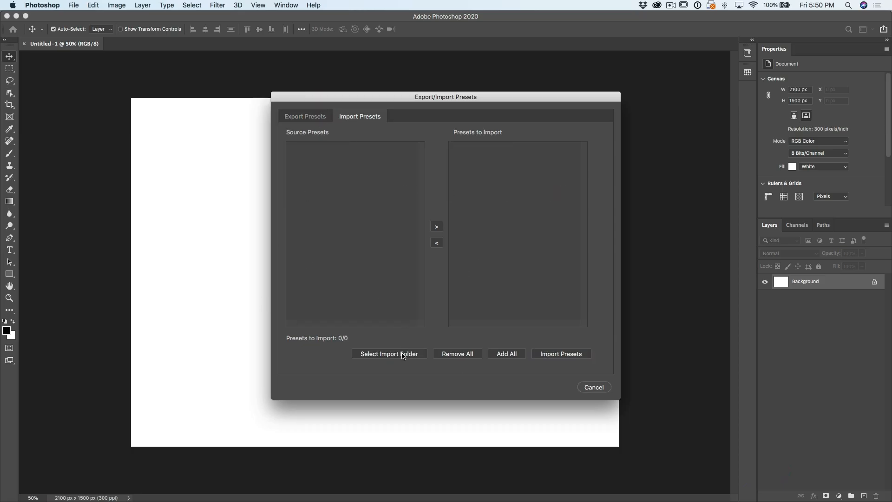
Load the Exported Presets folder as the import source, listing its 32 presets
left_click(389, 352)
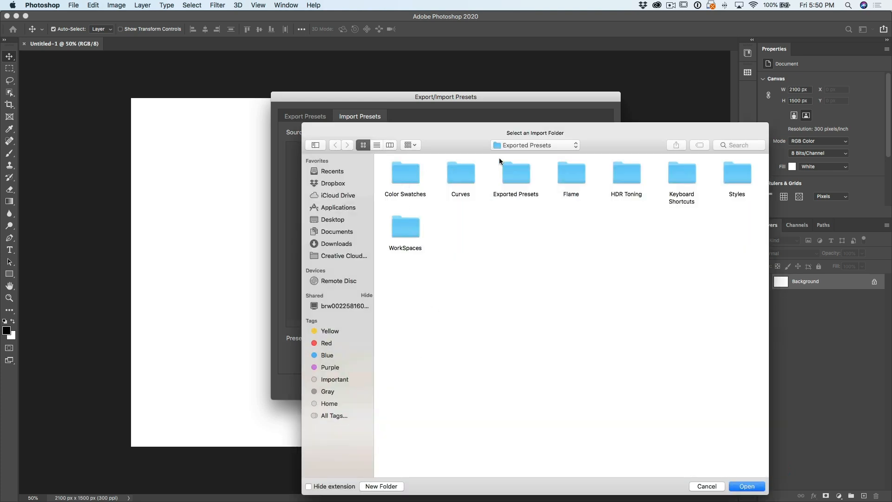
left_click(533, 145)
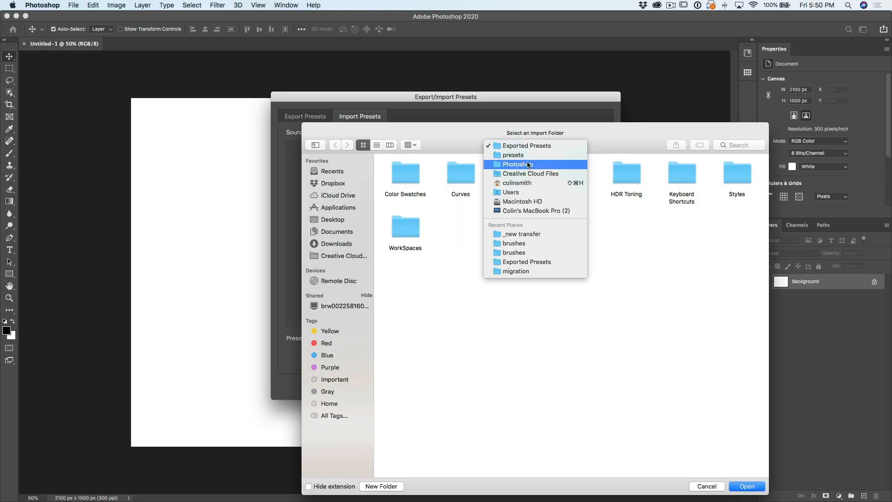
left_click(525, 146)
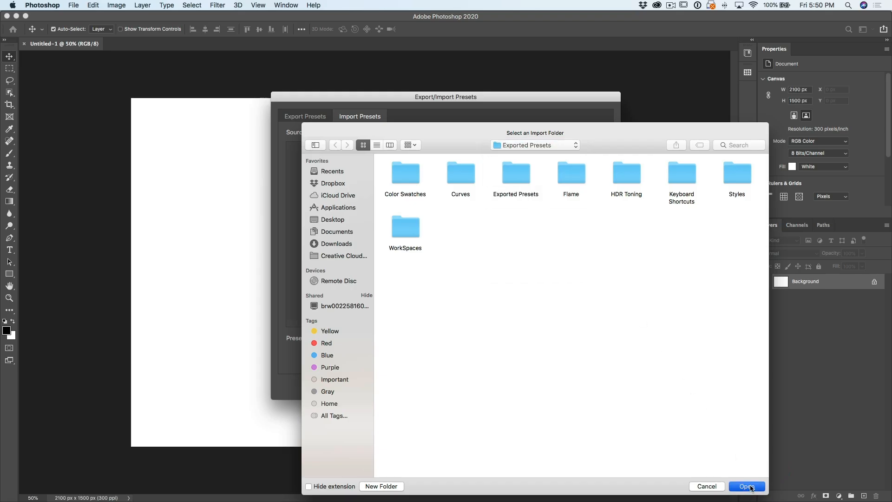
left_click(747, 486)
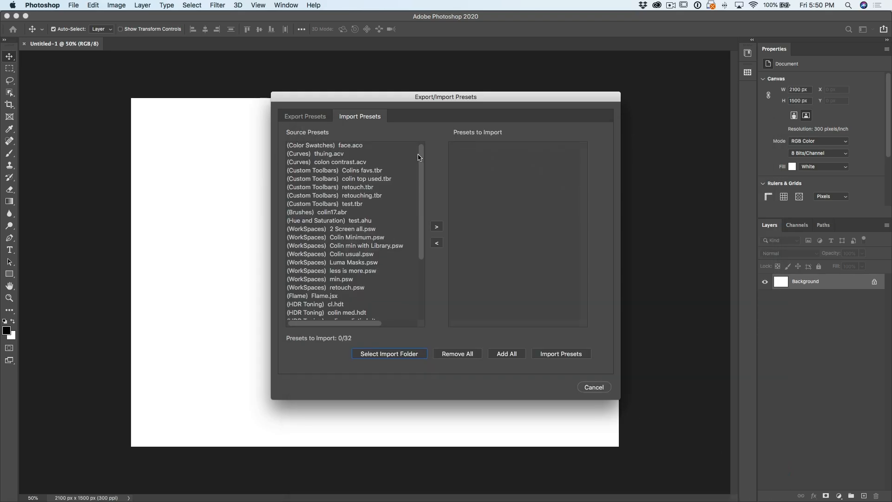
scroll("down", 3)
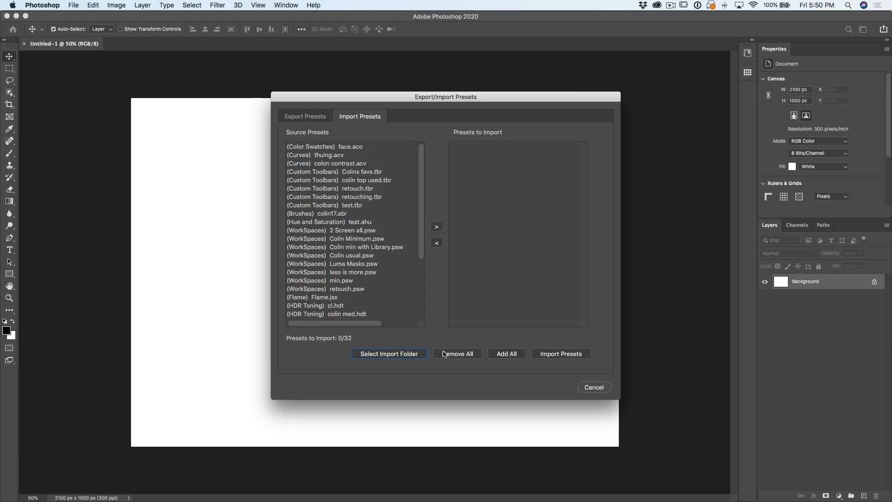
Import all 32 presets, replacing existing same-named presets, and acknowledge the success message
left_click(505, 353)
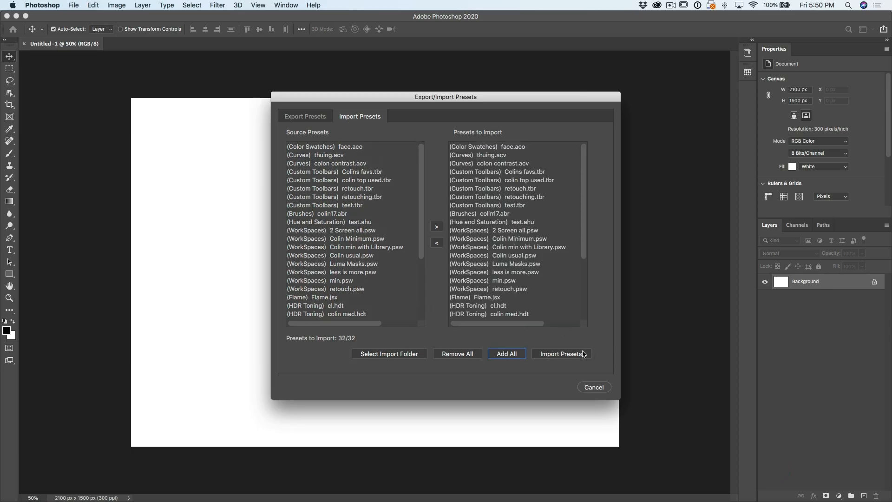
left_click(561, 353)
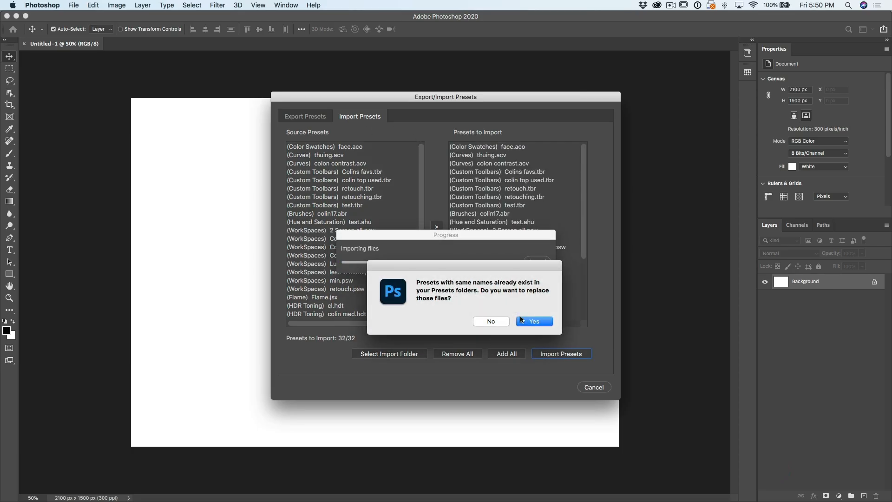
left_click(532, 320)
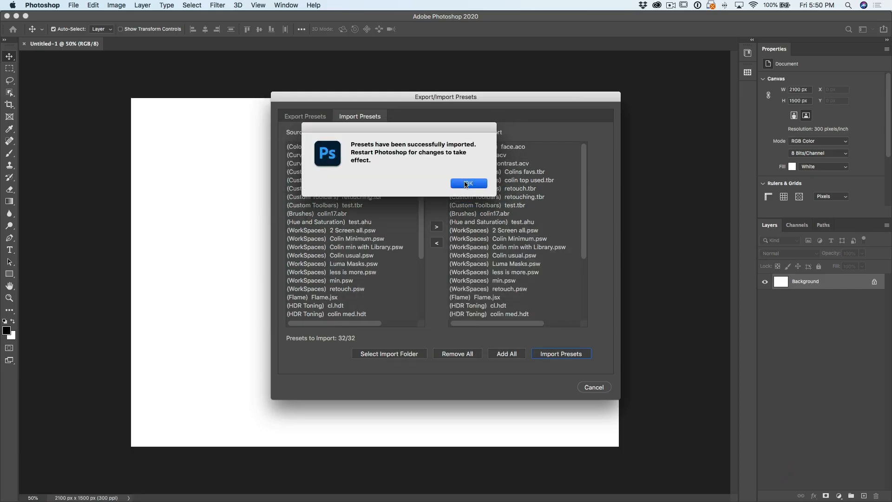
left_click(467, 183)
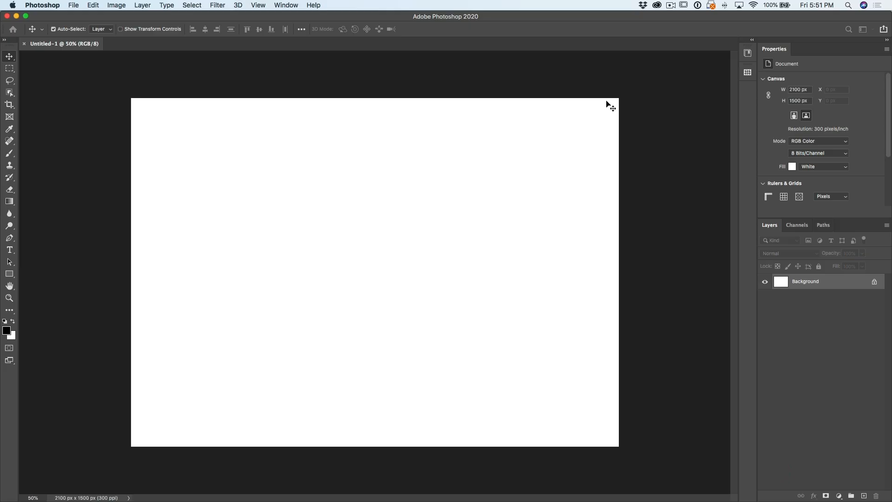
mouse_move(10, 153)
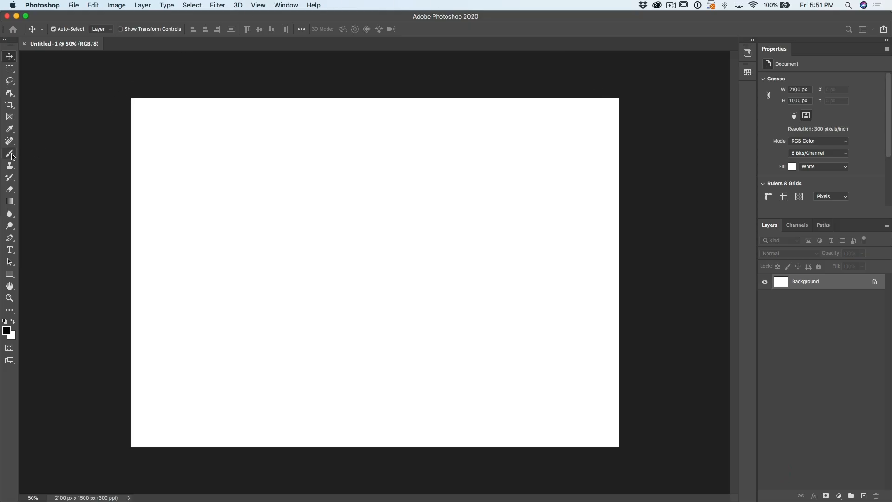
Export the Ultimate Universe Creator brush group to the brushes folder as UUC.abr
left_click(10, 153)
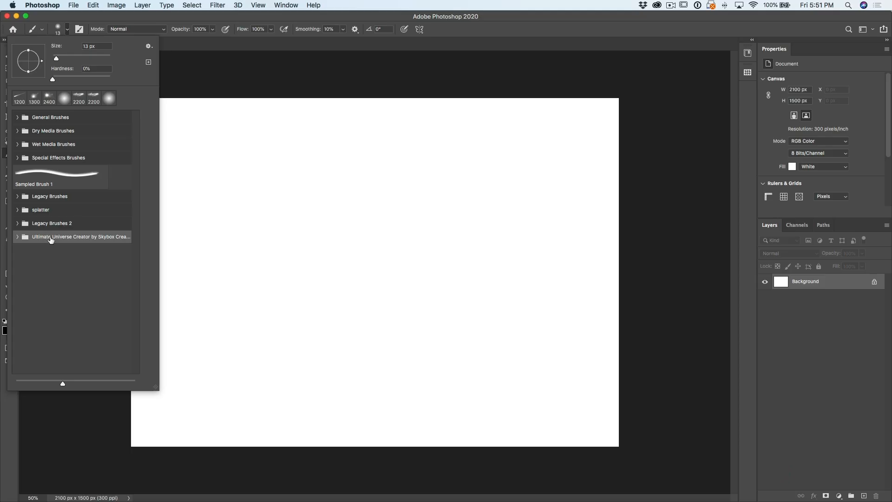
left_click(148, 46)
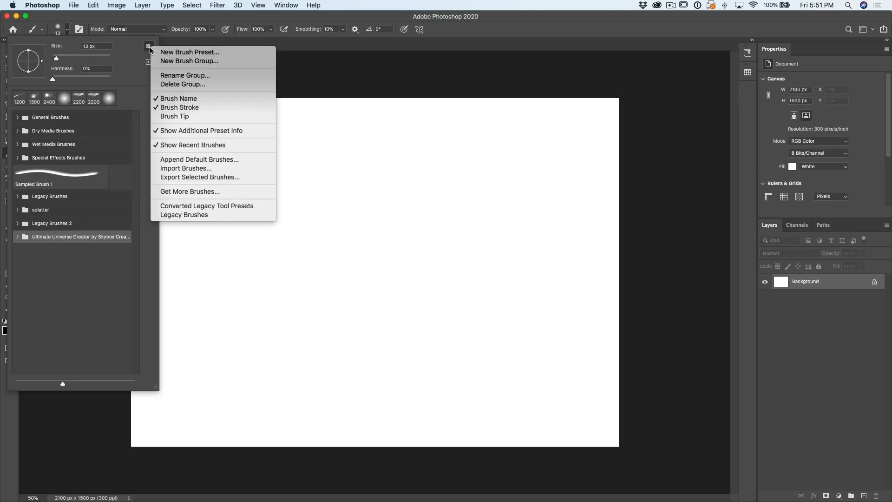
mouse_move(200, 176)
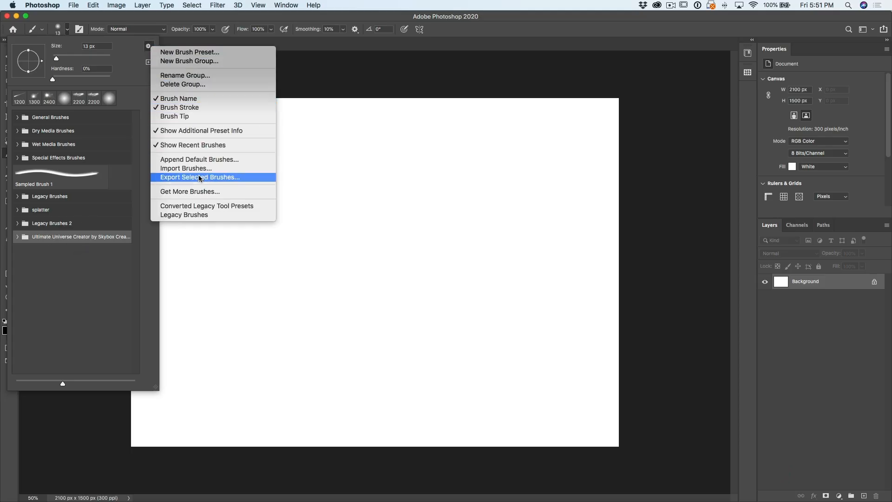
left_click(198, 176)
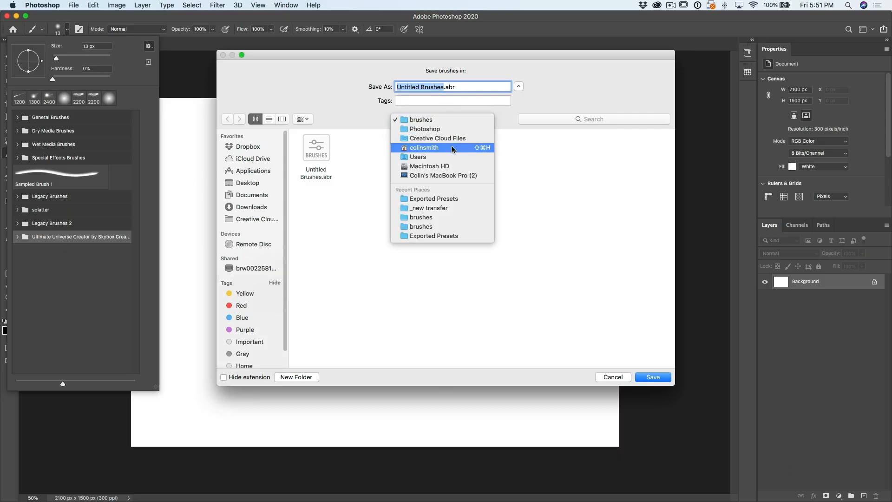
mouse_move(423, 128)
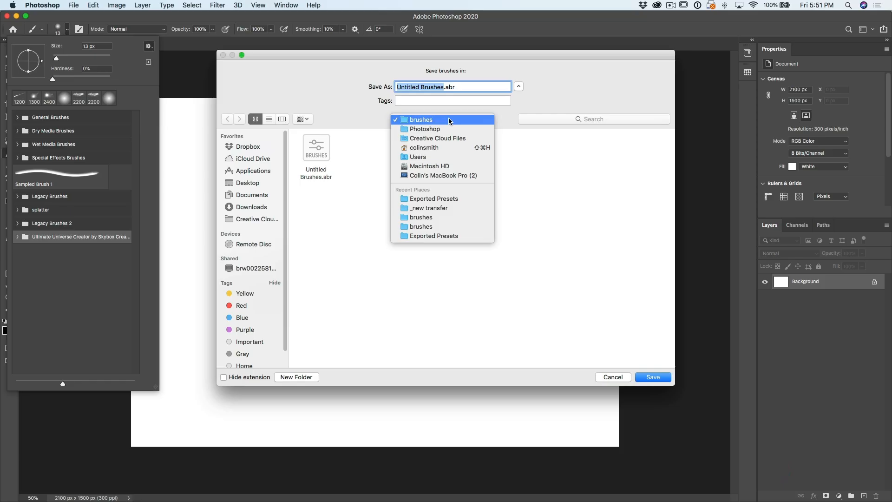
left_click(421, 120)
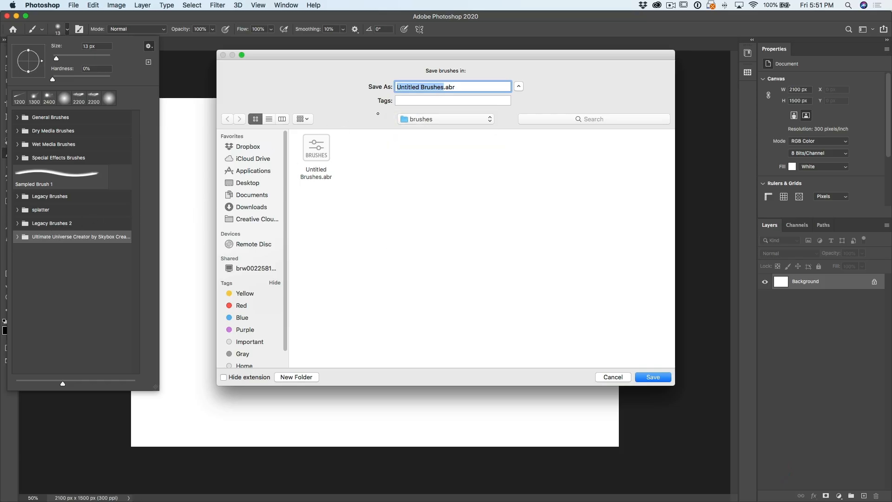
type("U.abr")
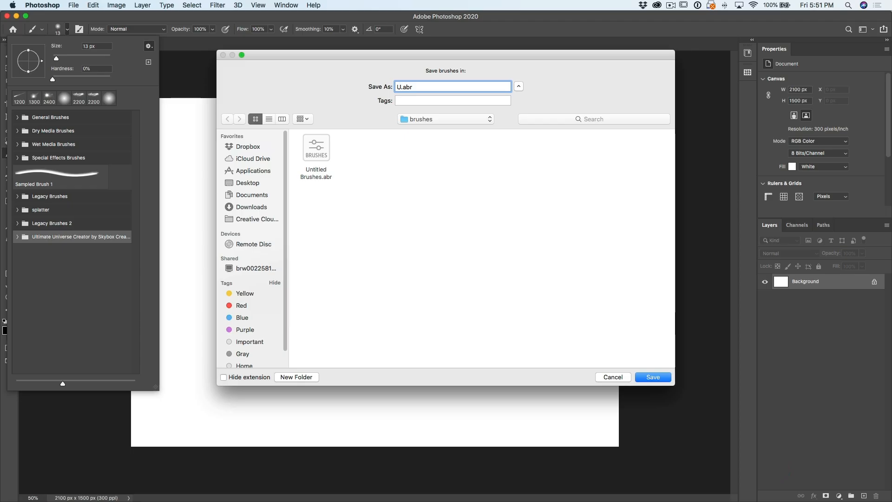
type("UC")
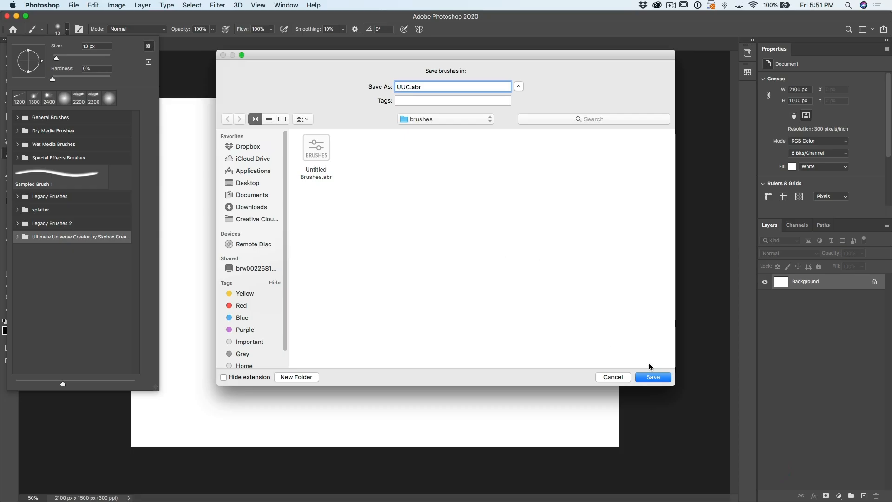
left_click(652, 376)
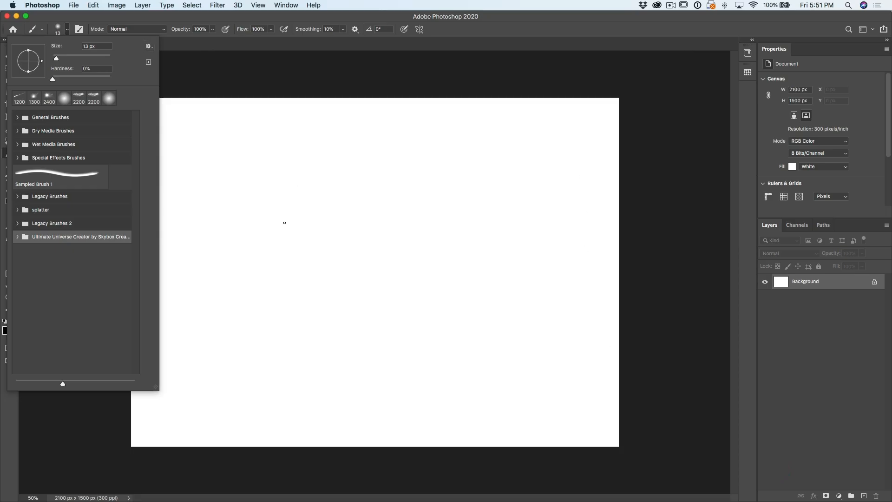
mouse_move(481, 151)
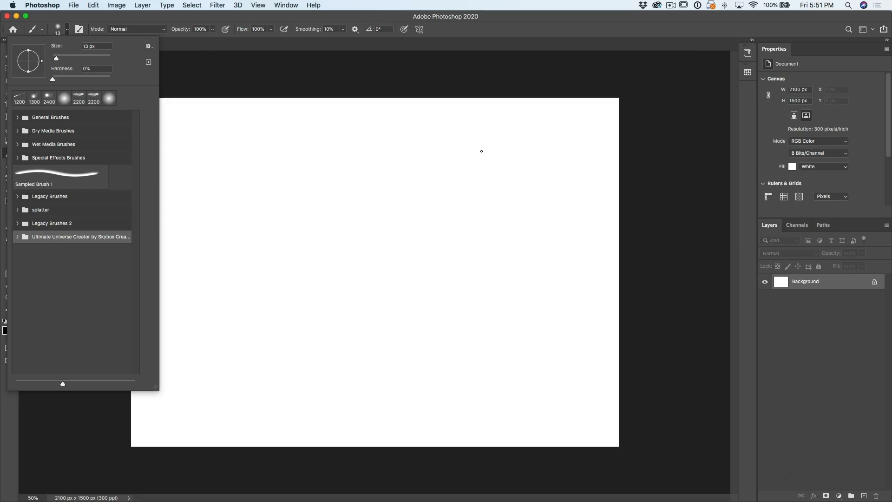
Start Import Brushes to confirm UUC.abr sits beside Untitled Brushes.abr, then dismiss it
left_click(148, 47)
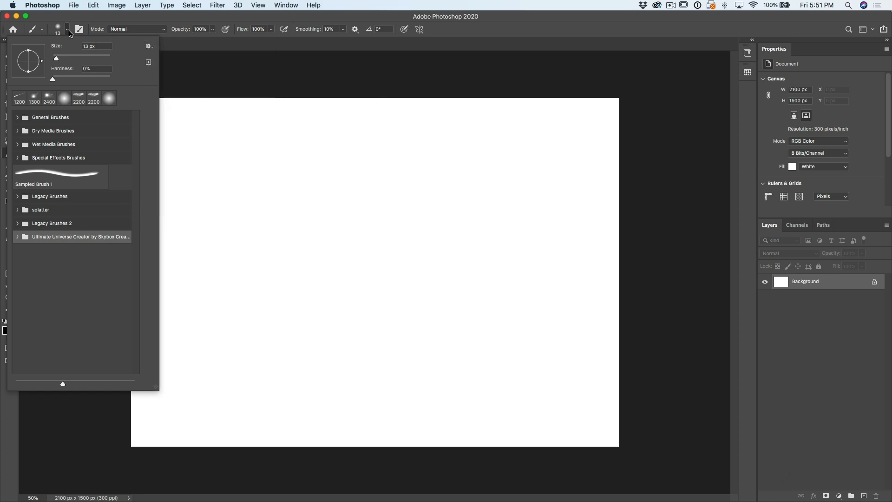
left_click(149, 47)
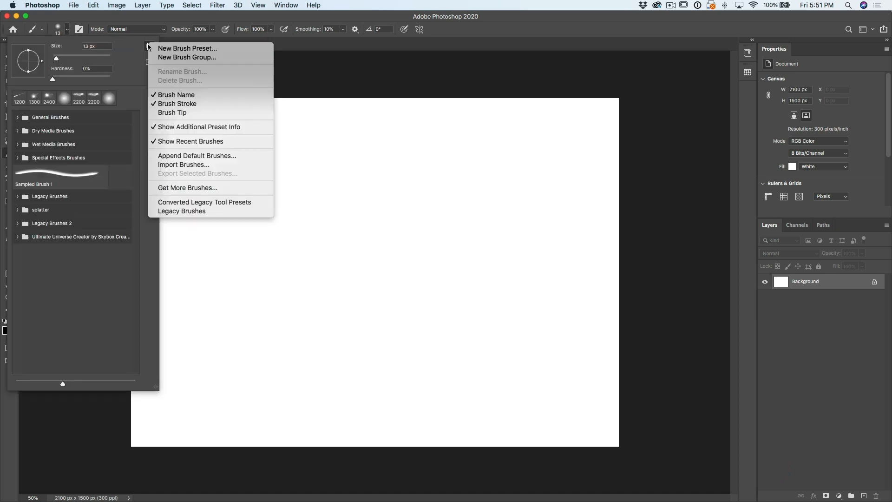
mouse_move(183, 164)
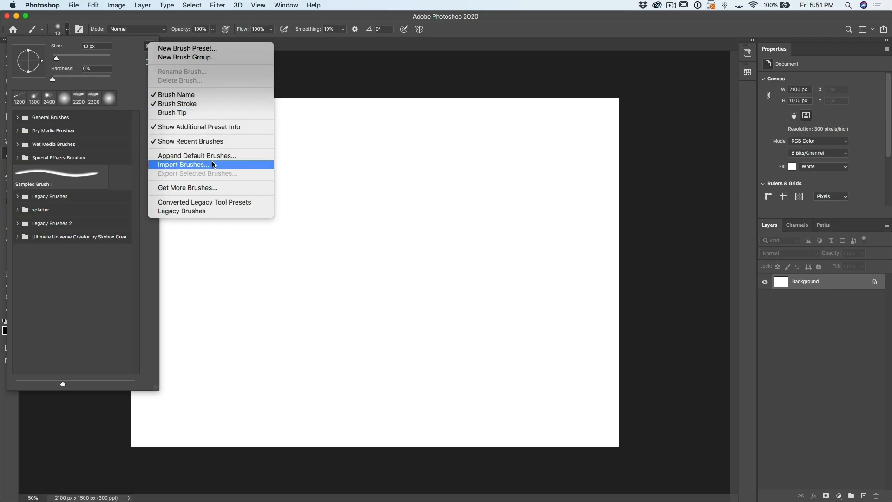
left_click(183, 164)
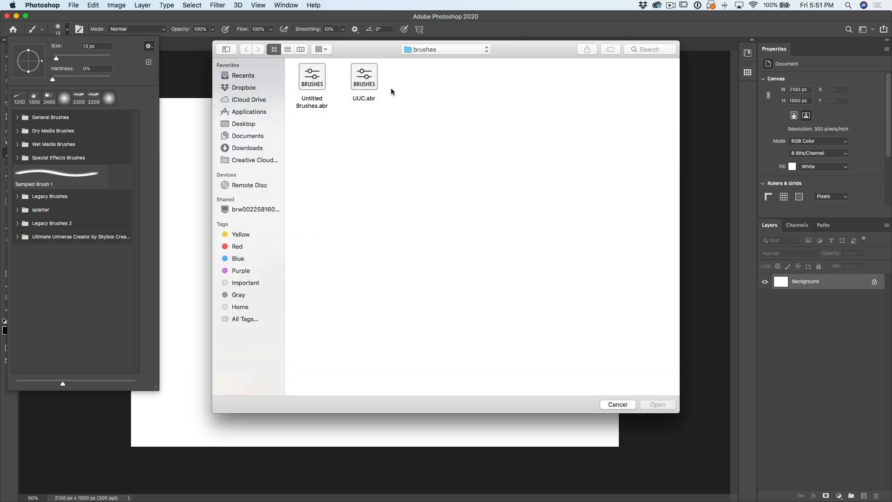
mouse_move(377, 103)
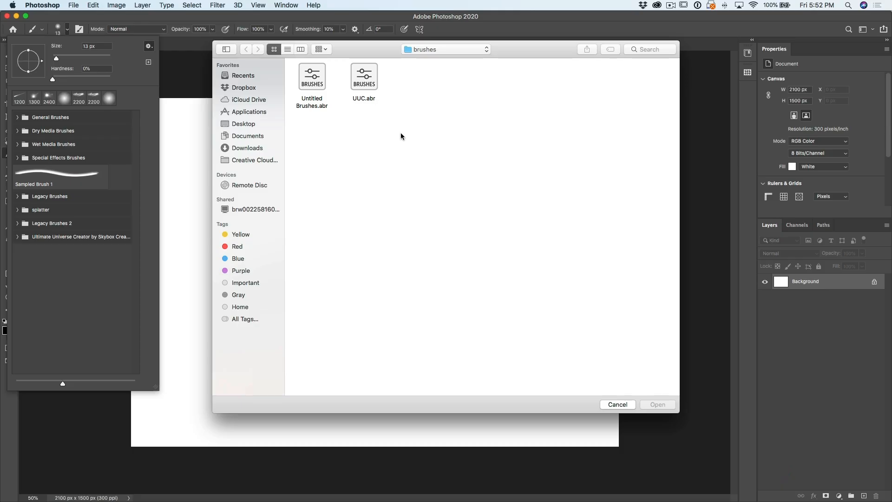
left_click(617, 404)
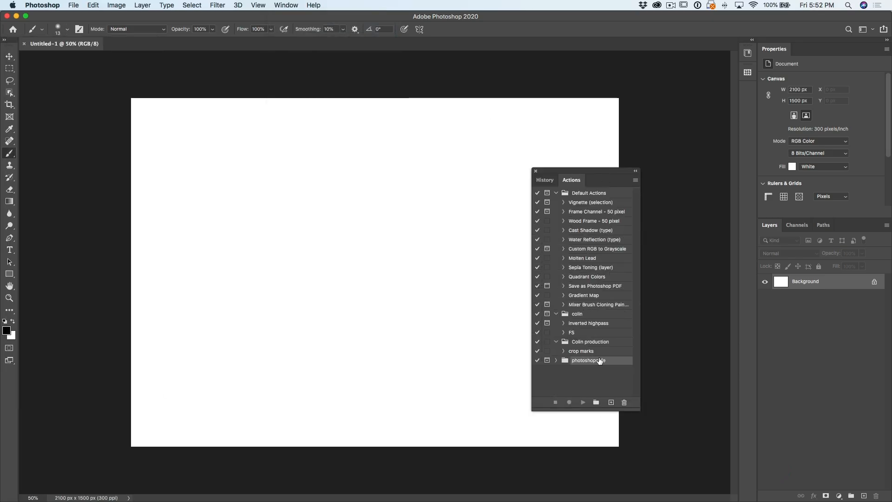
Save the photoshopcafe action set as photoshopcafe.atn into the Actions folder
left_click(634, 180)
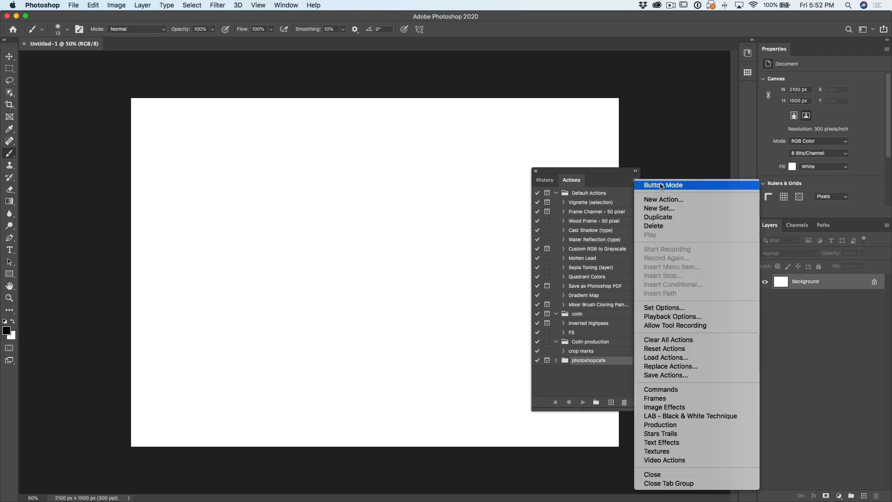
mouse_move(685, 374)
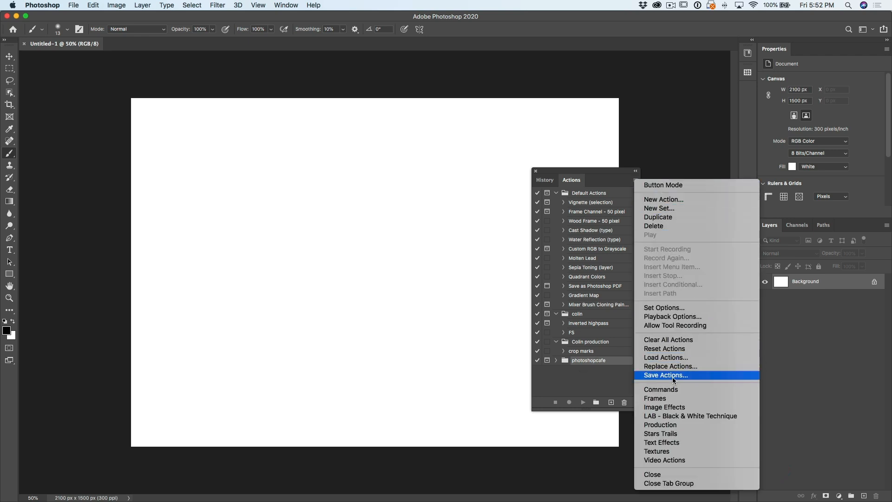
left_click(664, 374)
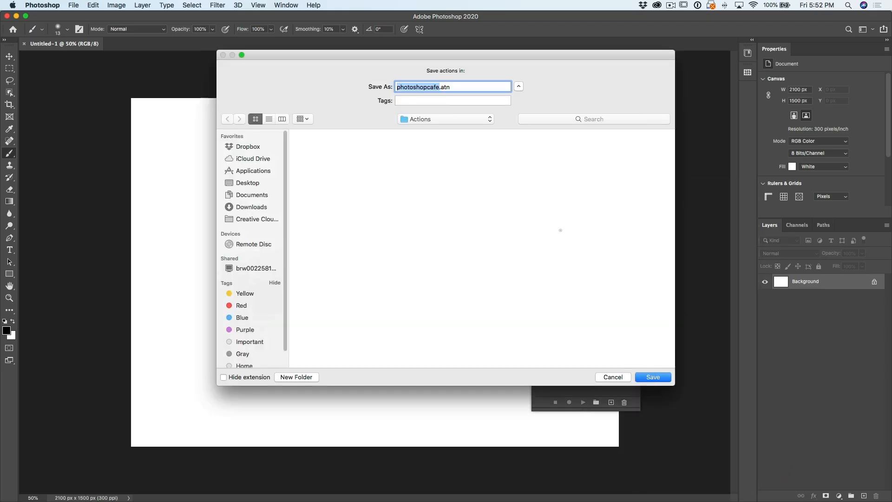
left_click(444, 119)
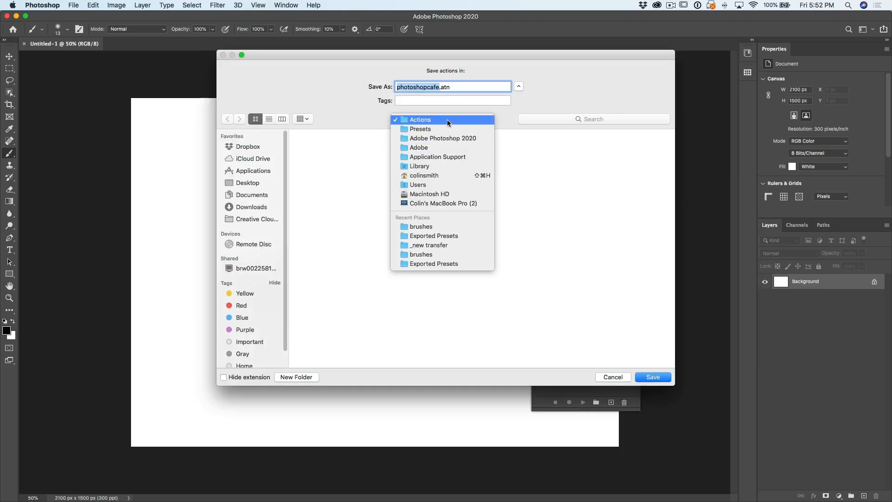
left_click(419, 120)
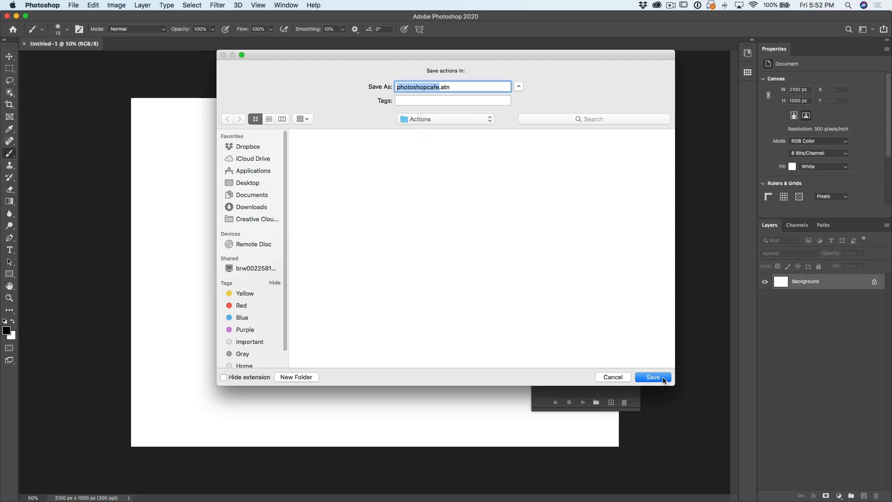
left_click(653, 376)
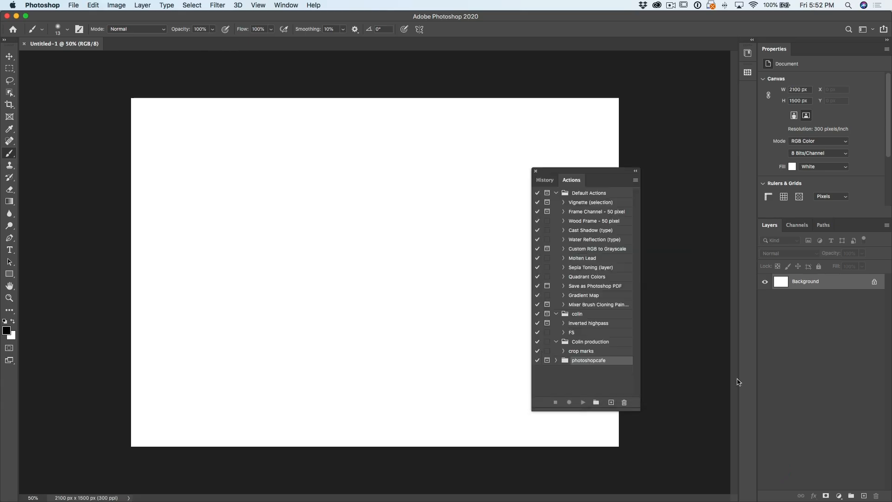
Select the Colin production set and bring up Load Actions from the panel menu
left_click(590, 341)
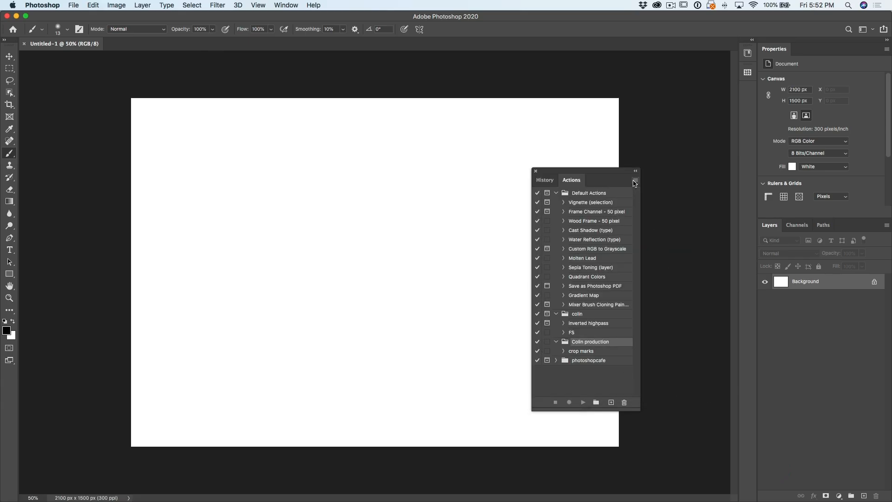
left_click(634, 183)
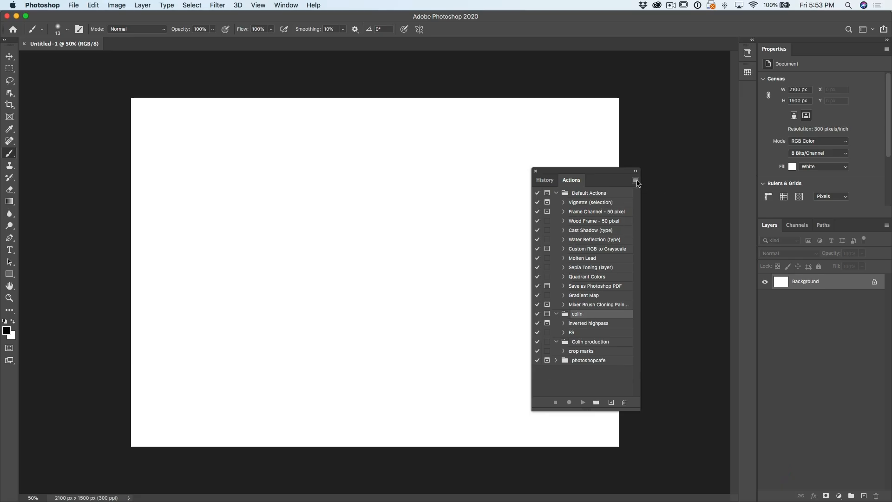
left_click(635, 180)
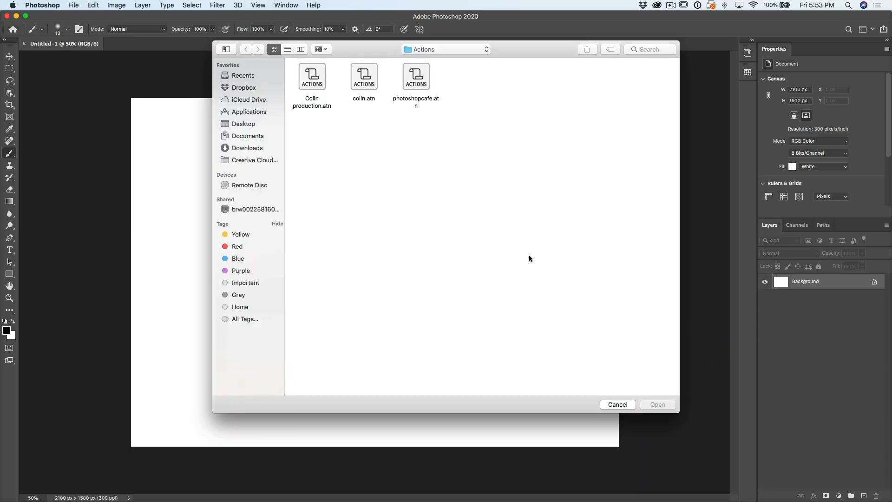
left_click(312, 77)
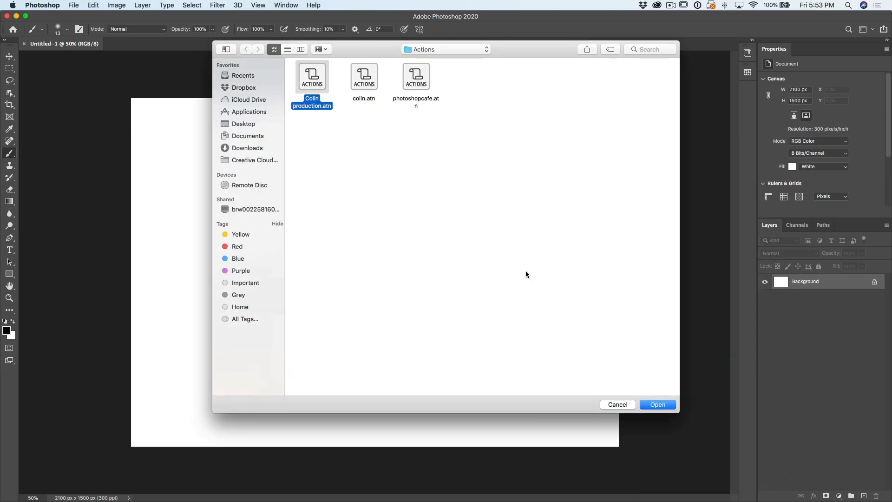
left_click(657, 404)
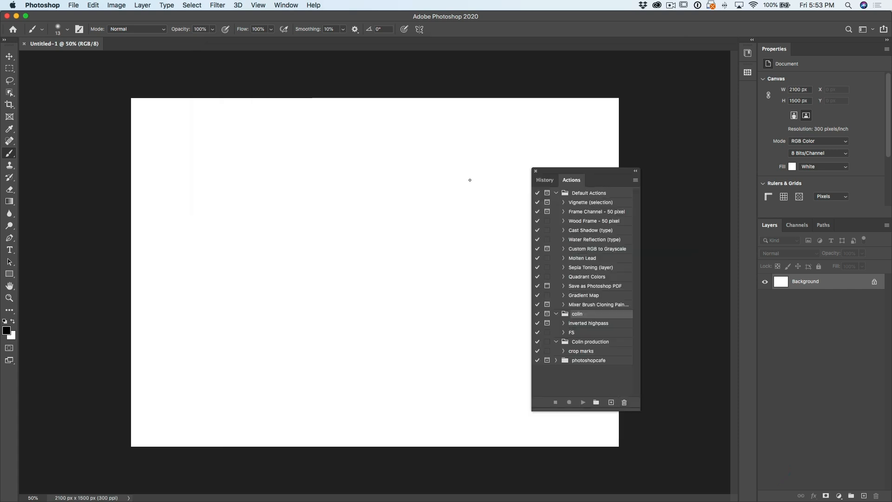
Bring up the Preset Manager via Edit > Presets and show the preset type list
left_click(92, 6)
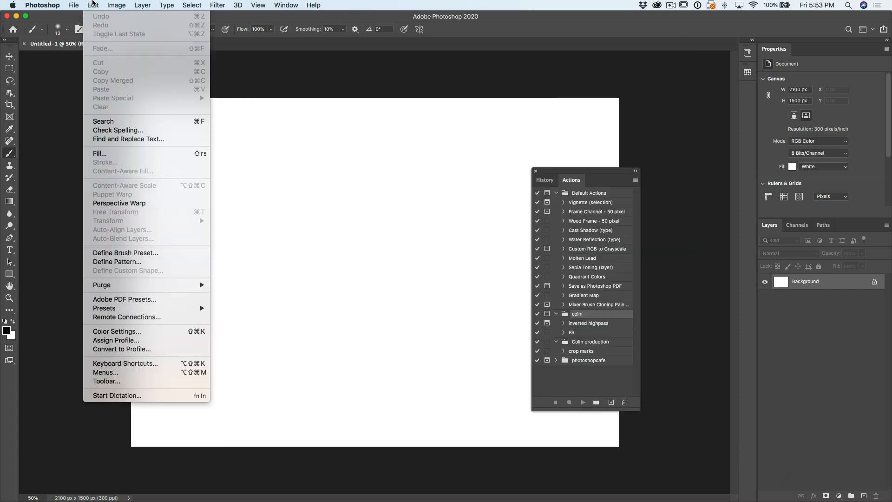
mouse_move(125, 299)
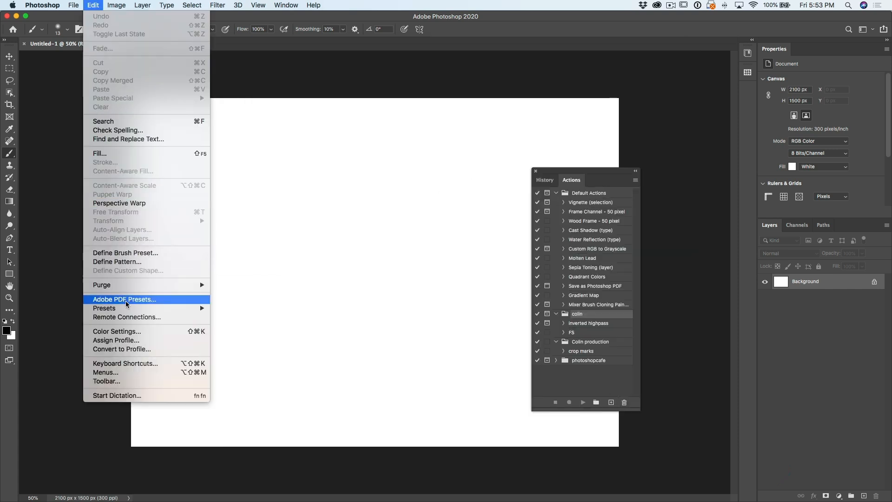
mouse_move(104, 307)
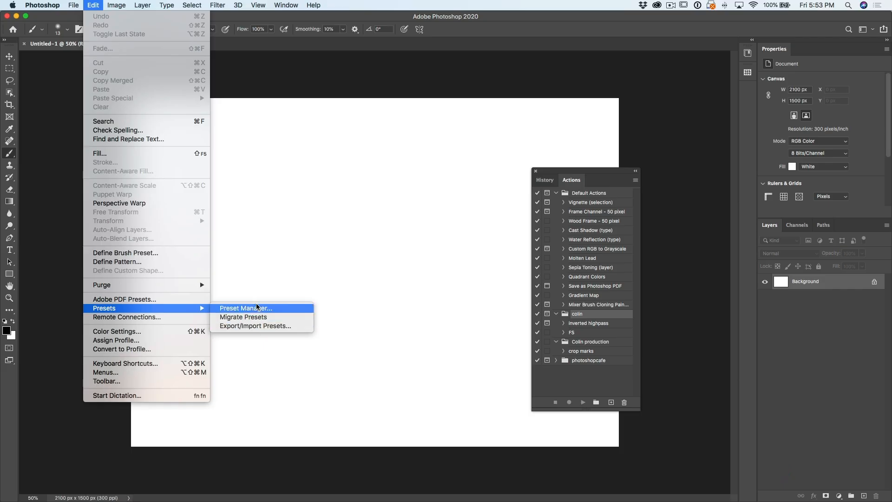
left_click(244, 308)
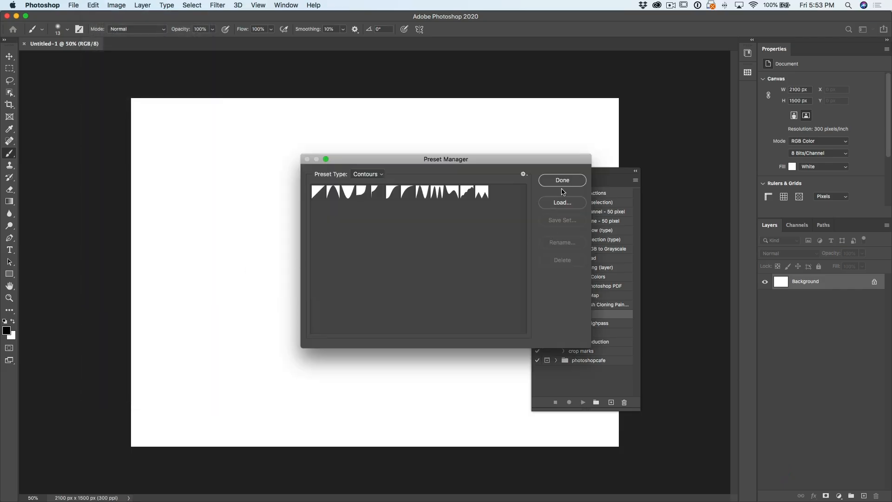
left_click(561, 180)
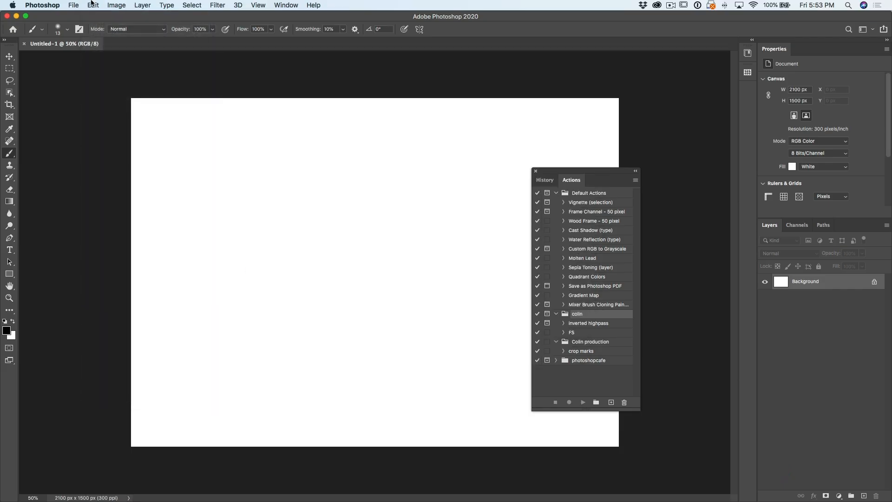
left_click(93, 6)
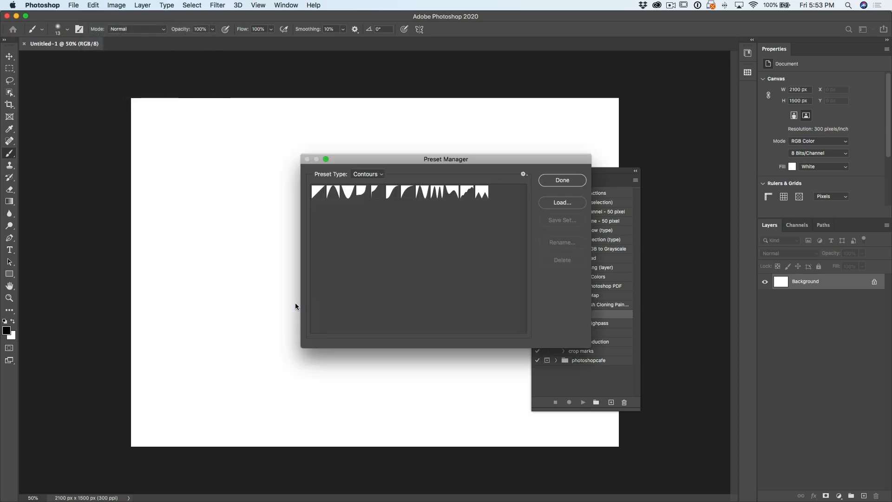
left_click(367, 174)
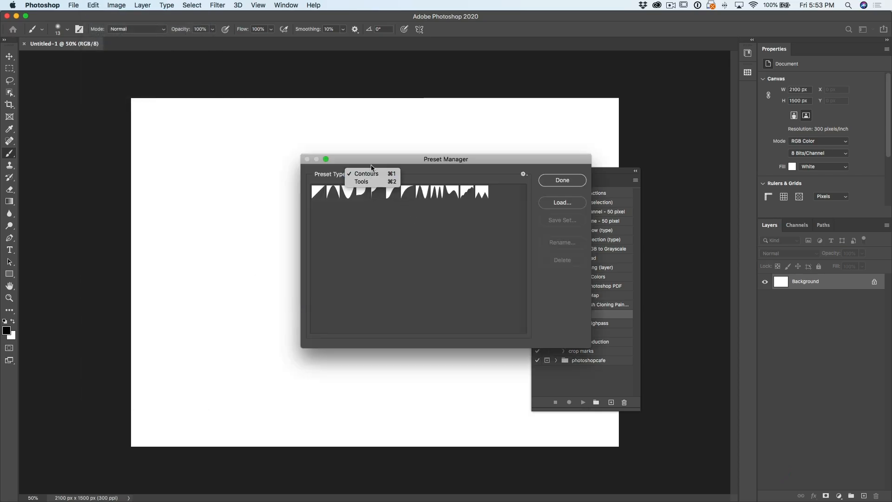
mouse_move(95, 5)
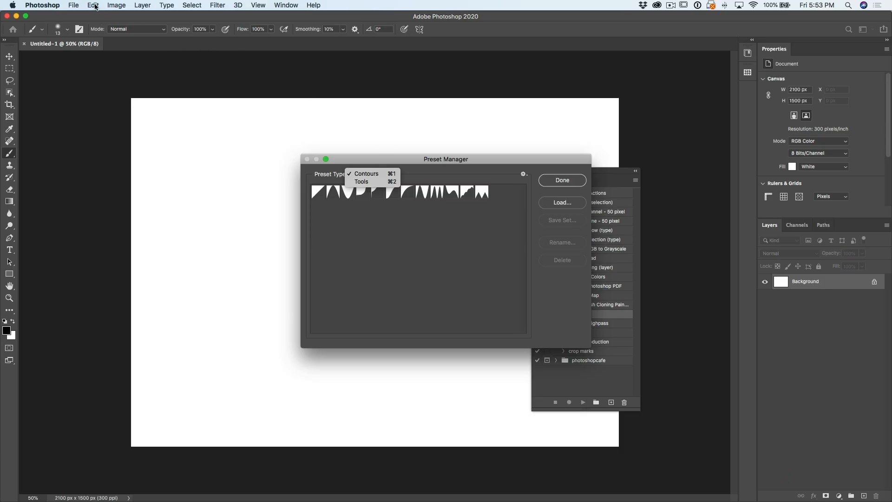
mouse_move(347, 171)
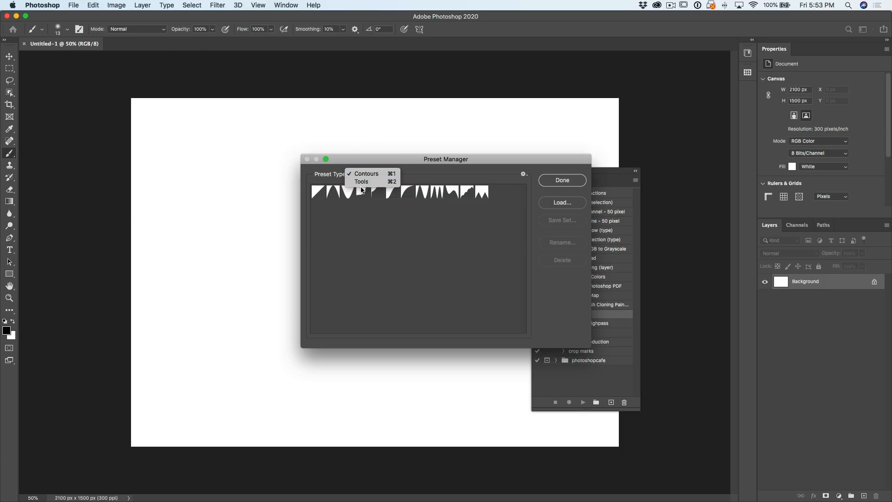
Switch the Preset Manager to Tools presets and select the Computer Eye preset
left_click(360, 182)
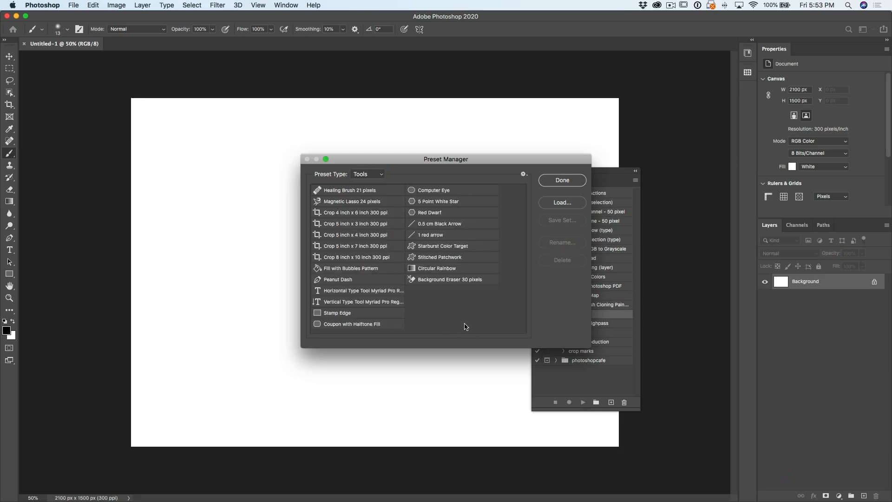
mouse_move(458, 189)
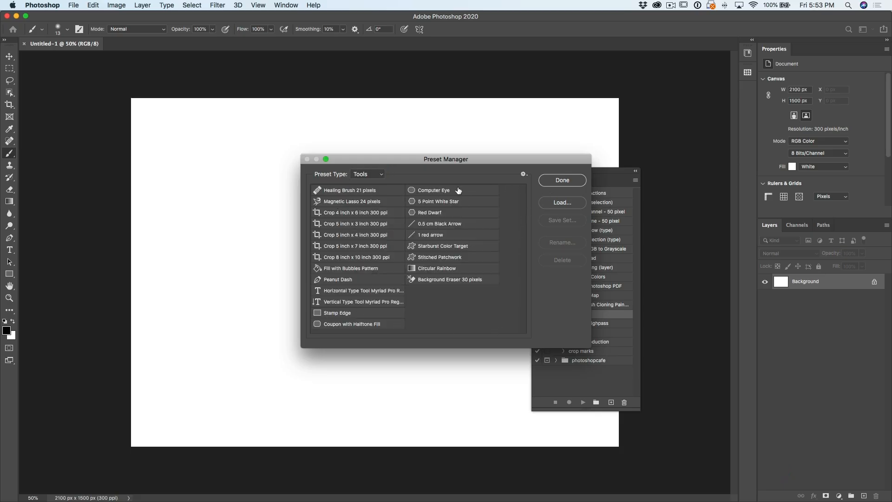
left_click(433, 189)
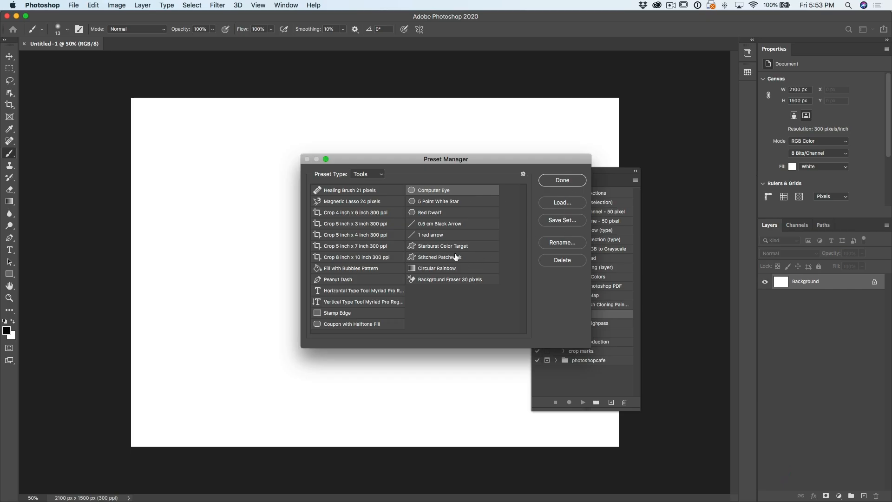
left_click(561, 221)
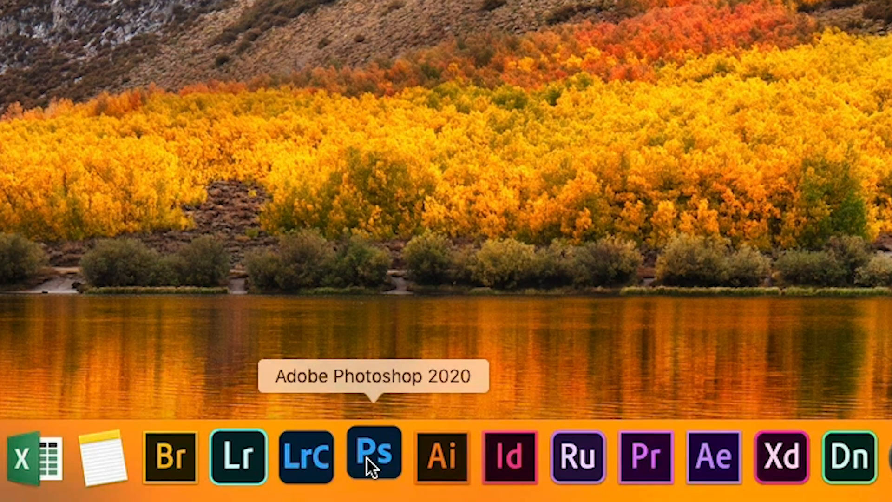
Relaunch Photoshop from the Dock and answer No to deleting the settings file
left_click(373, 458)
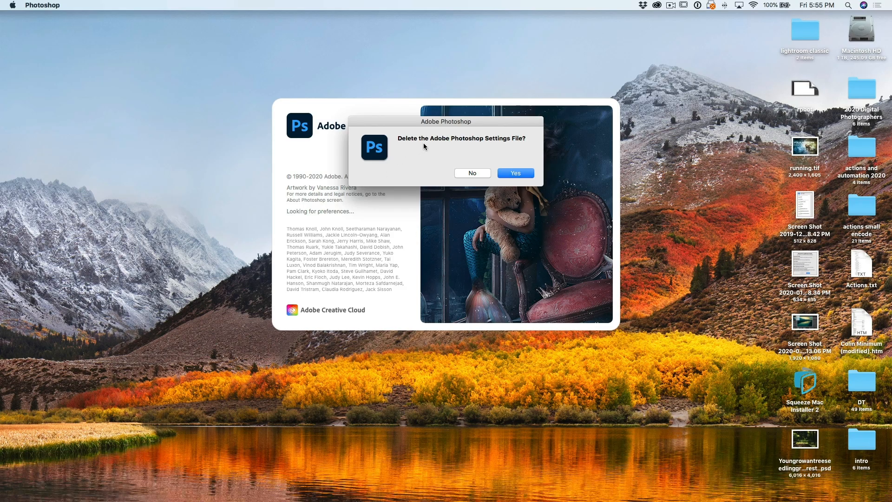
mouse_move(510, 148)
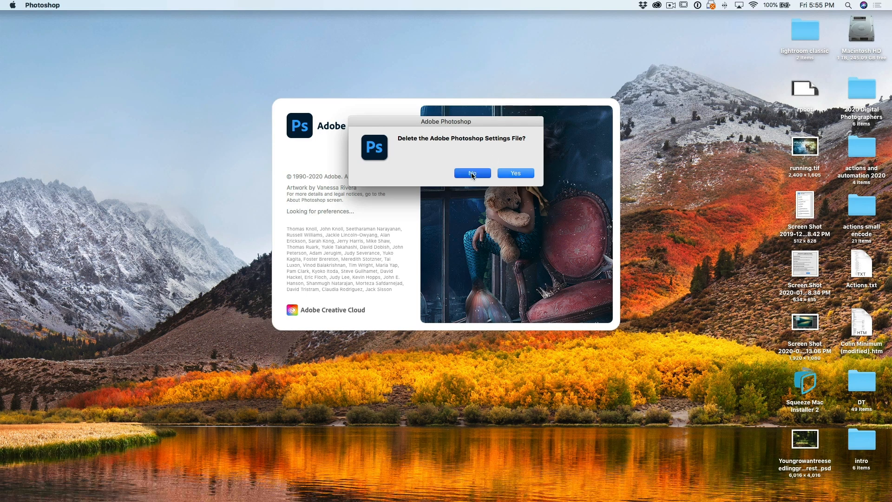
left_click(471, 172)
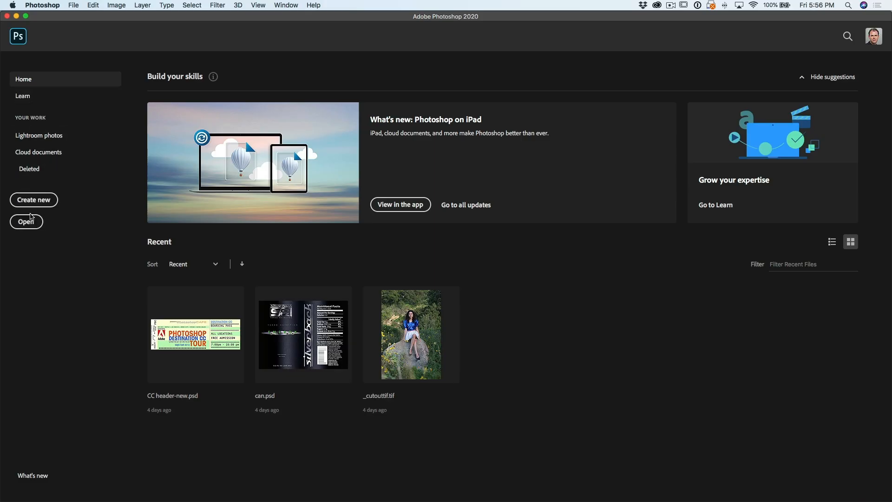
Create a new blank document and check the Quick Selection flyout lacks Object Selection
left_click(26, 221)
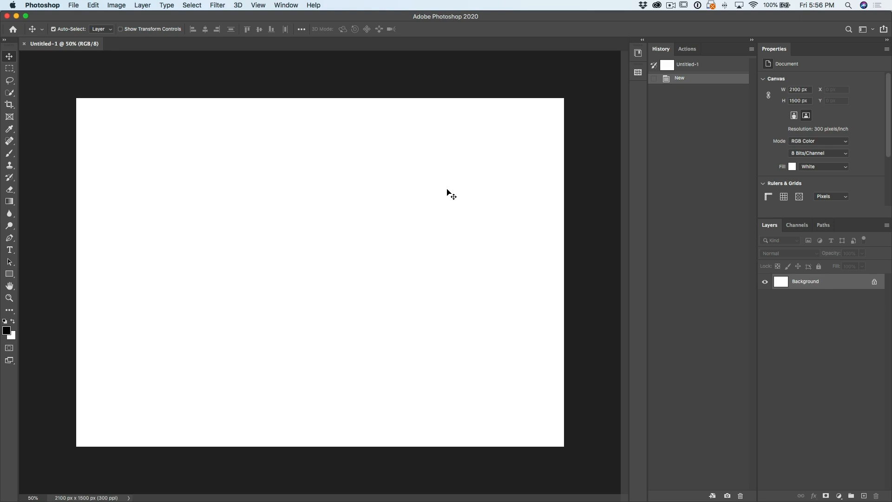
mouse_move(526, 183)
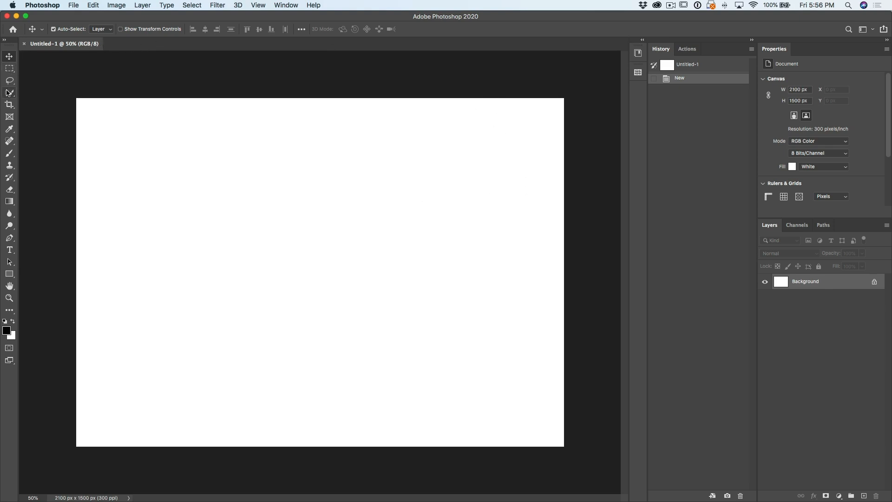
left_click(9, 92)
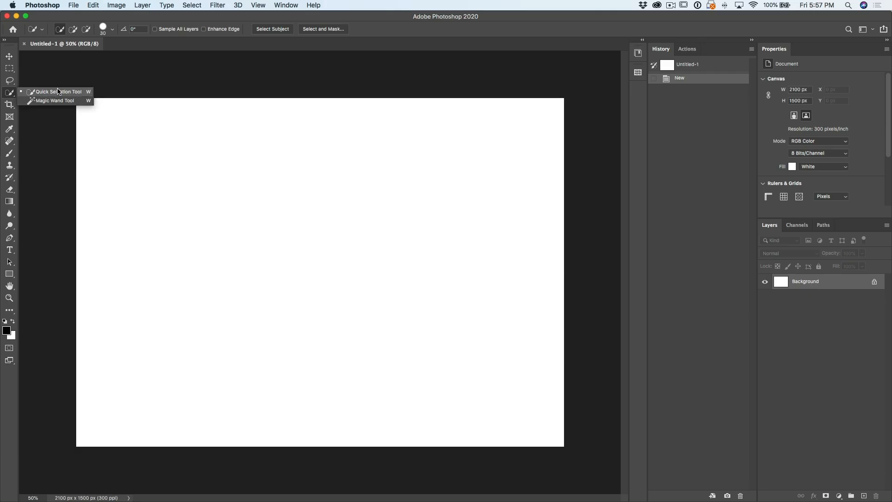
mouse_move(429, 152)
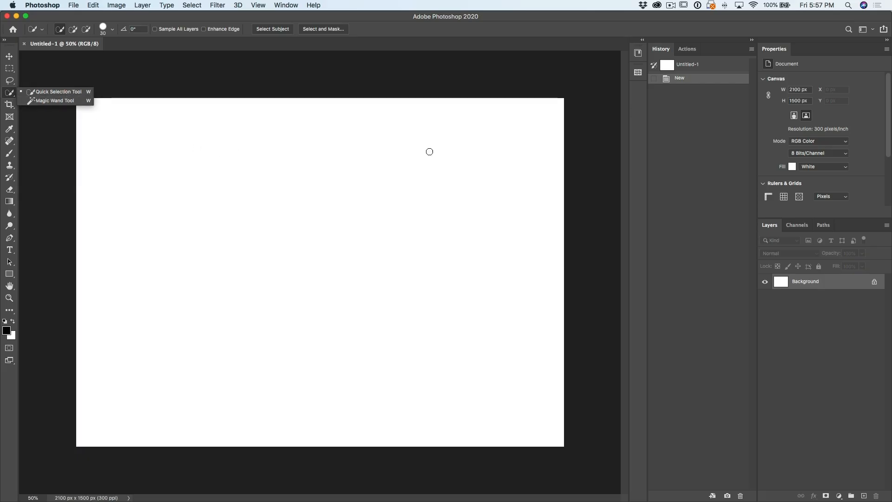
left_click(870, 29)
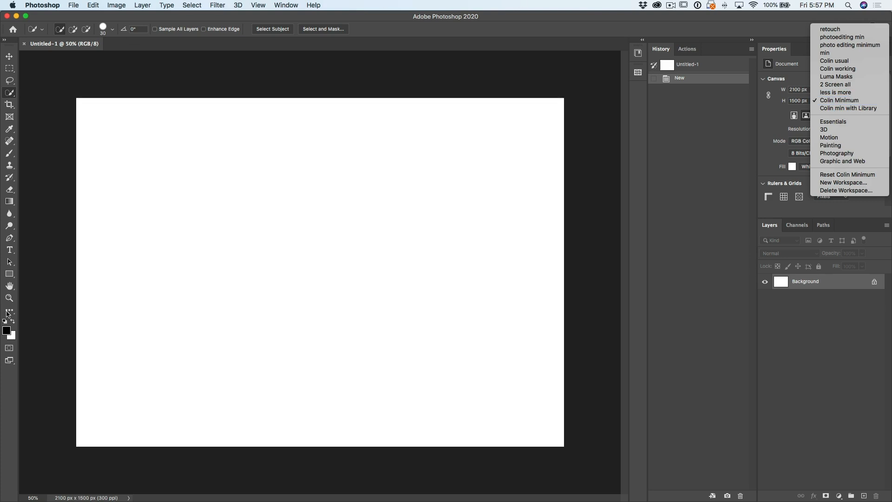
Restore the default toolbar so Object Selection and Artboard return, then confirm with Done
left_click(9, 311)
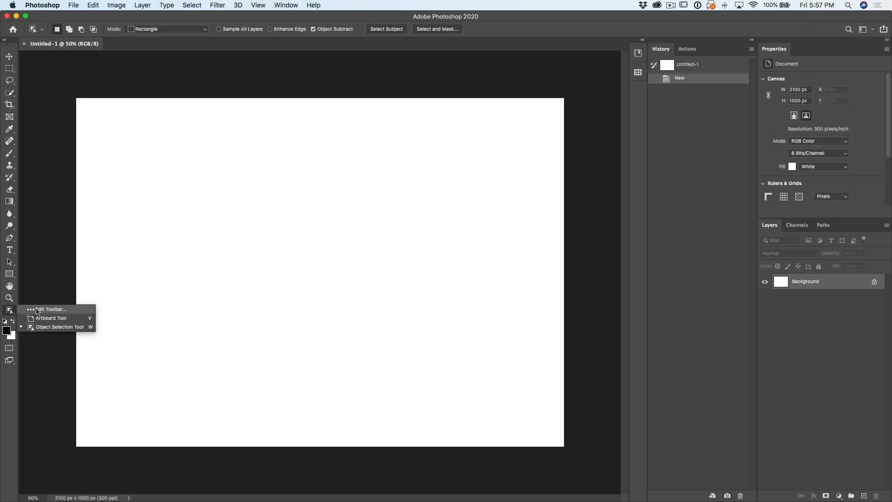
left_click(50, 308)
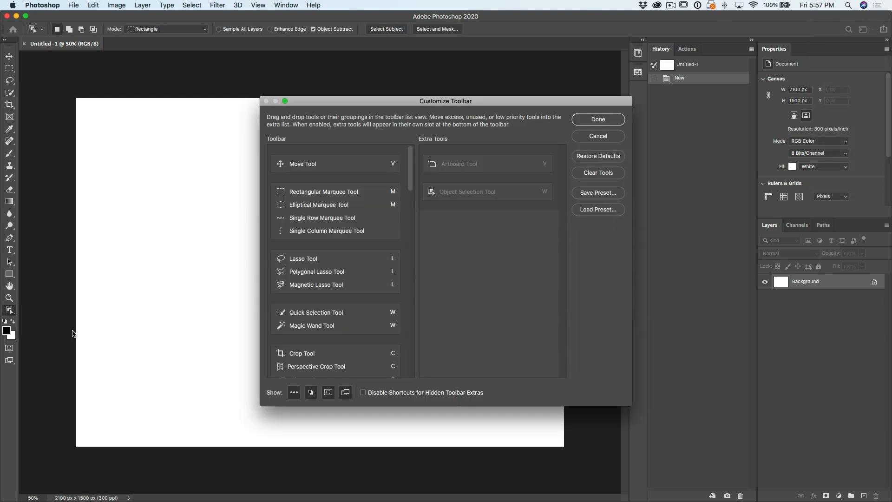
left_click(482, 163)
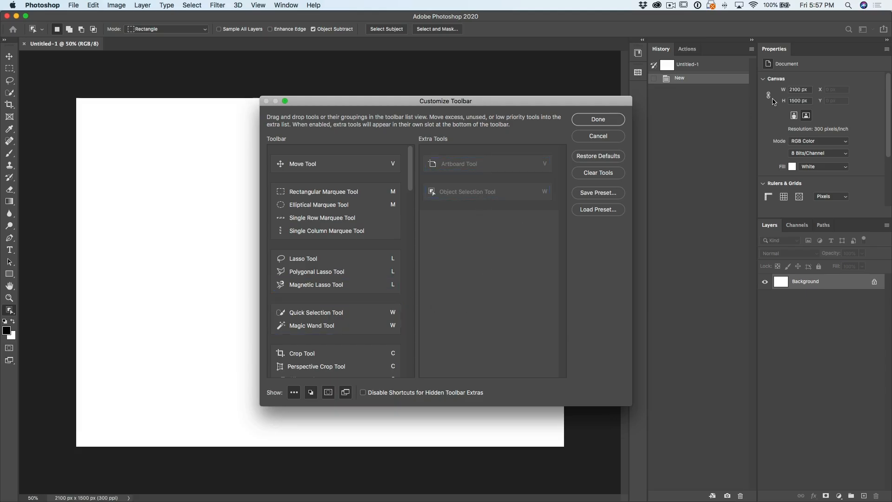
left_click(486, 191)
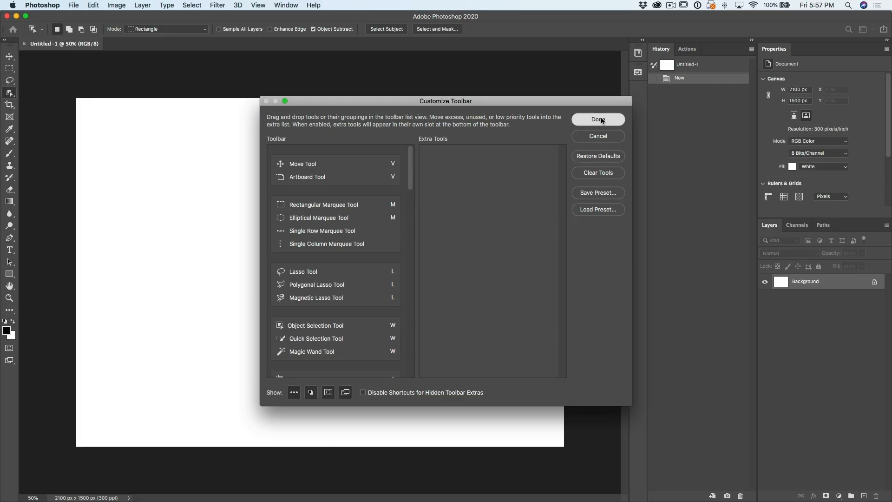
left_click(597, 119)
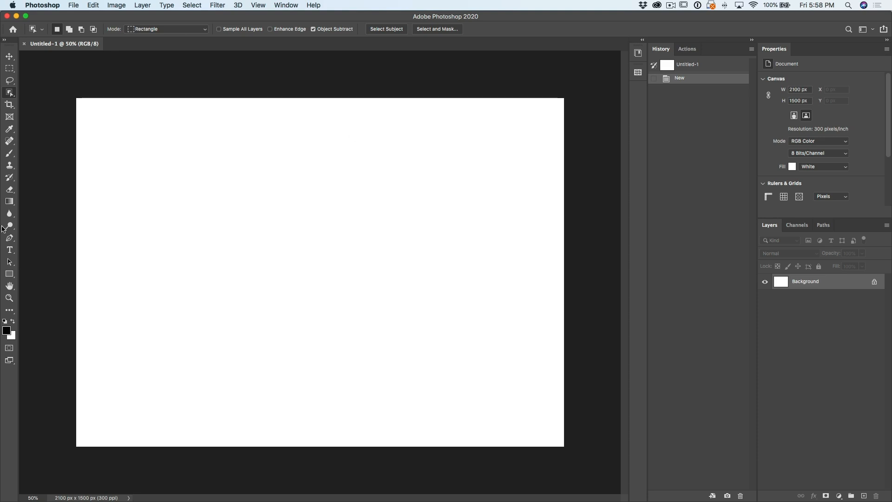
Save the current layout as workspace 'Colin Minimum', replacing the existing one
left_click(869, 29)
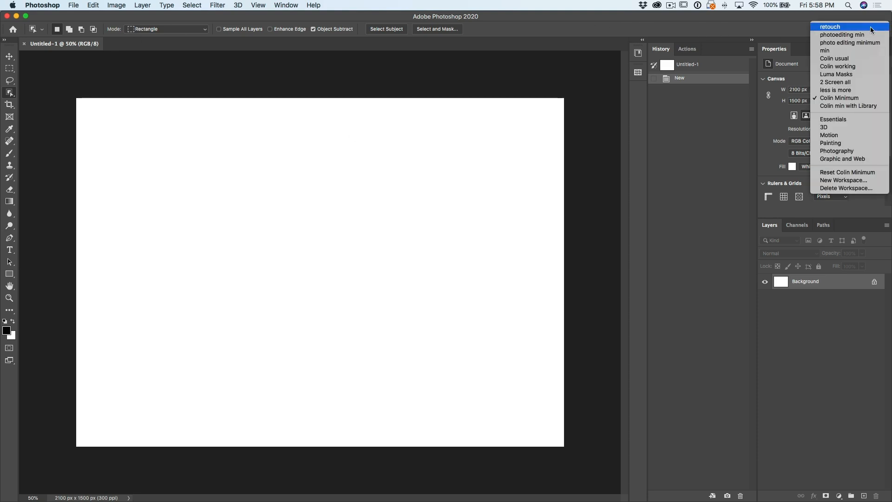
mouse_move(840, 97)
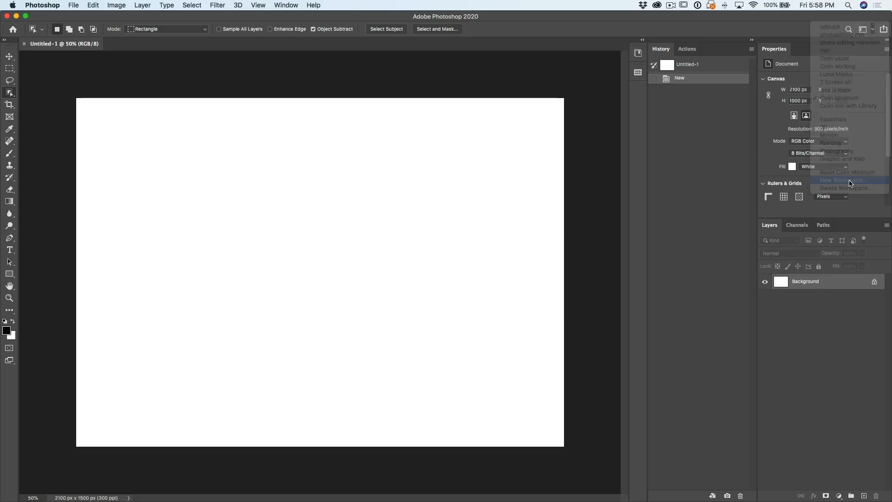
left_click(843, 179)
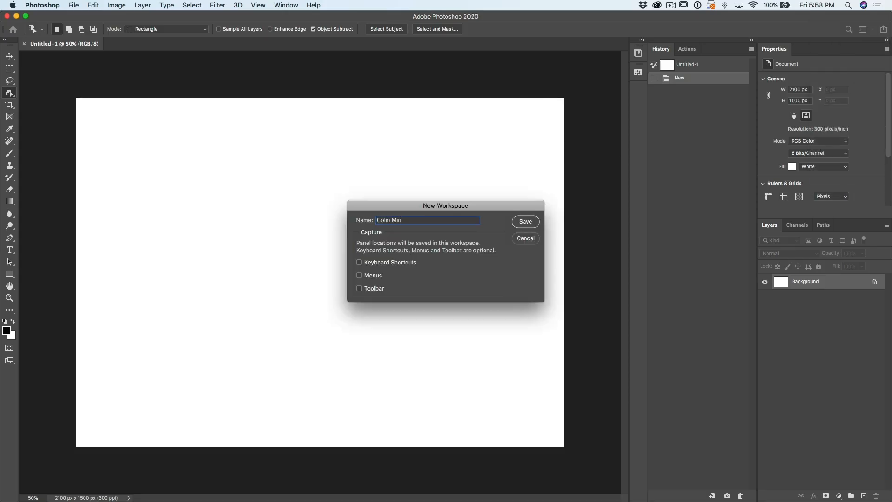
type("imum")
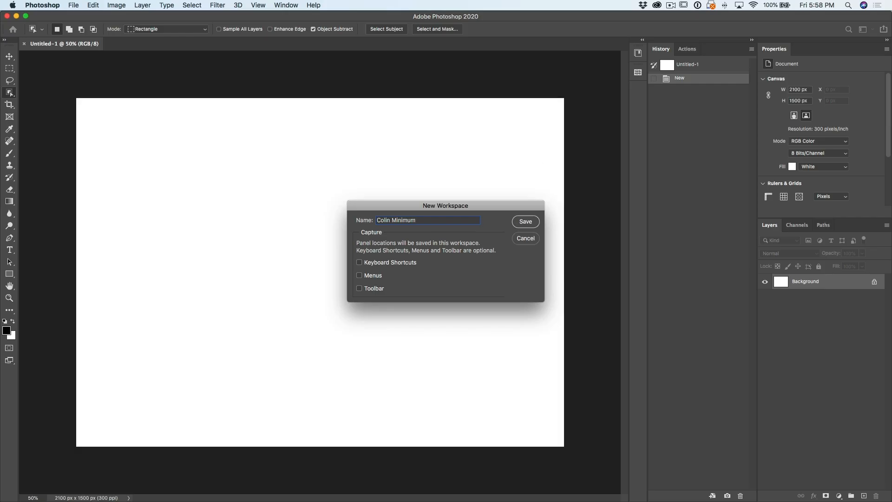
left_click(524, 221)
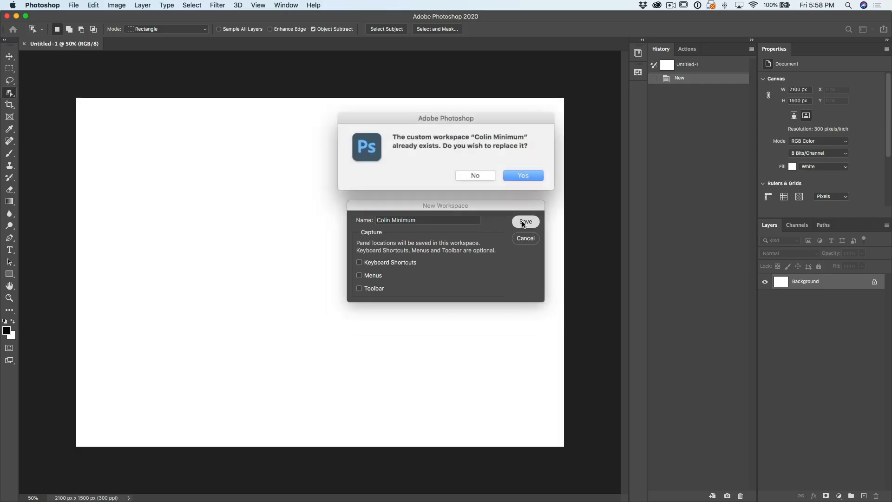
left_click(521, 176)
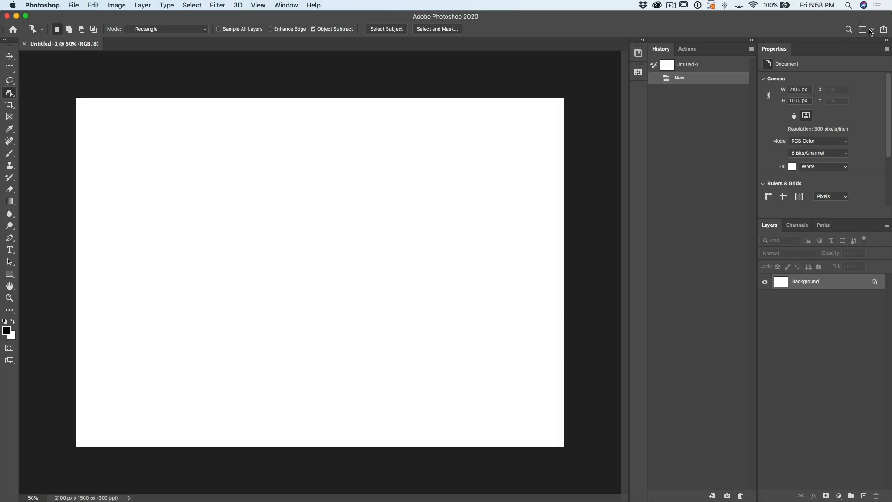
Switch to the Object Selection tool from the selection tools group
left_click(10, 92)
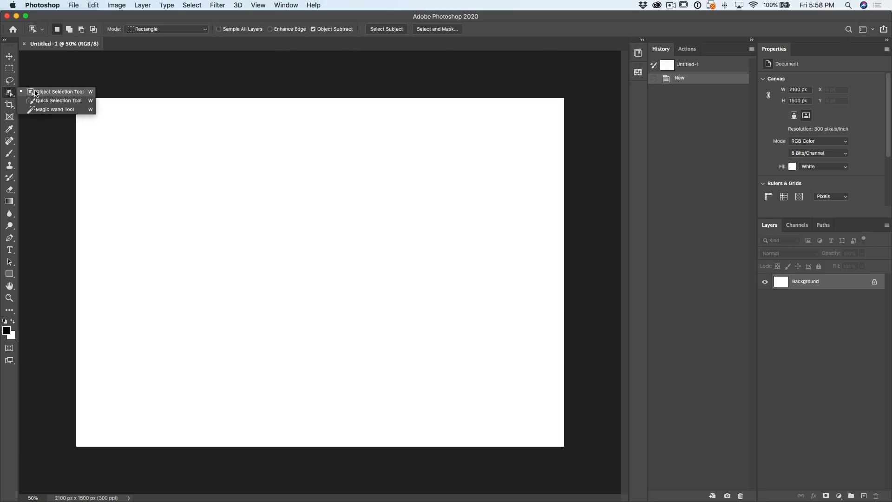
left_click(35, 91)
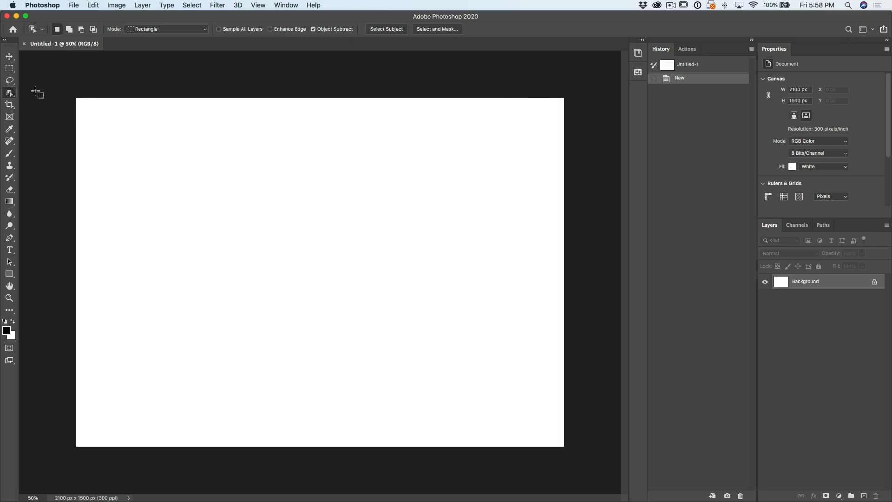